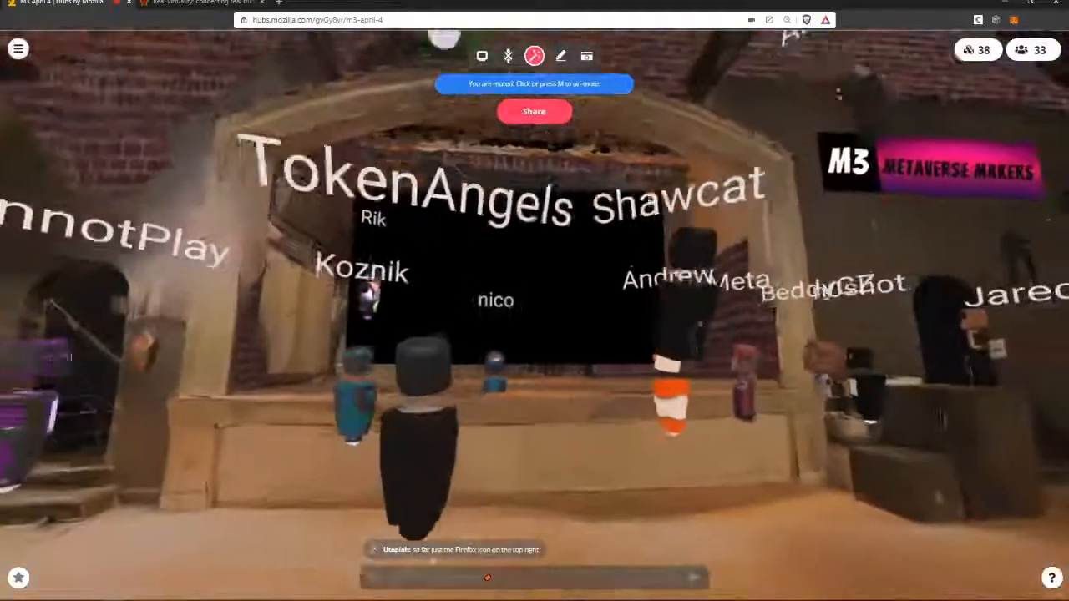
# Step: Thank koolala in chat, mention hoping for a screen share, and approach the stage
pyautogui.write('thx koola')
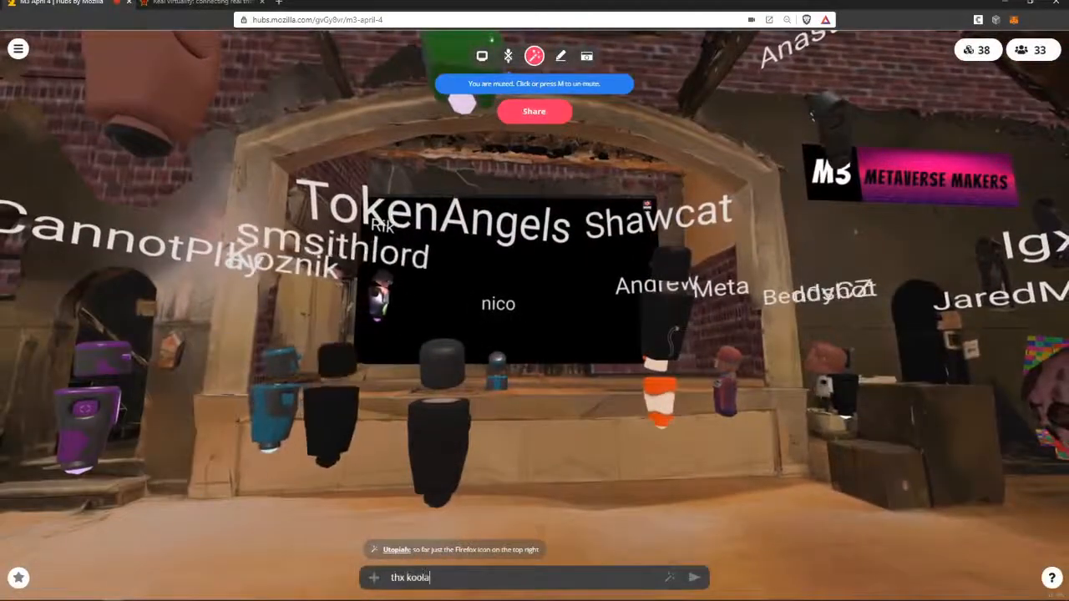
pyautogui.write('la, hope u make i')
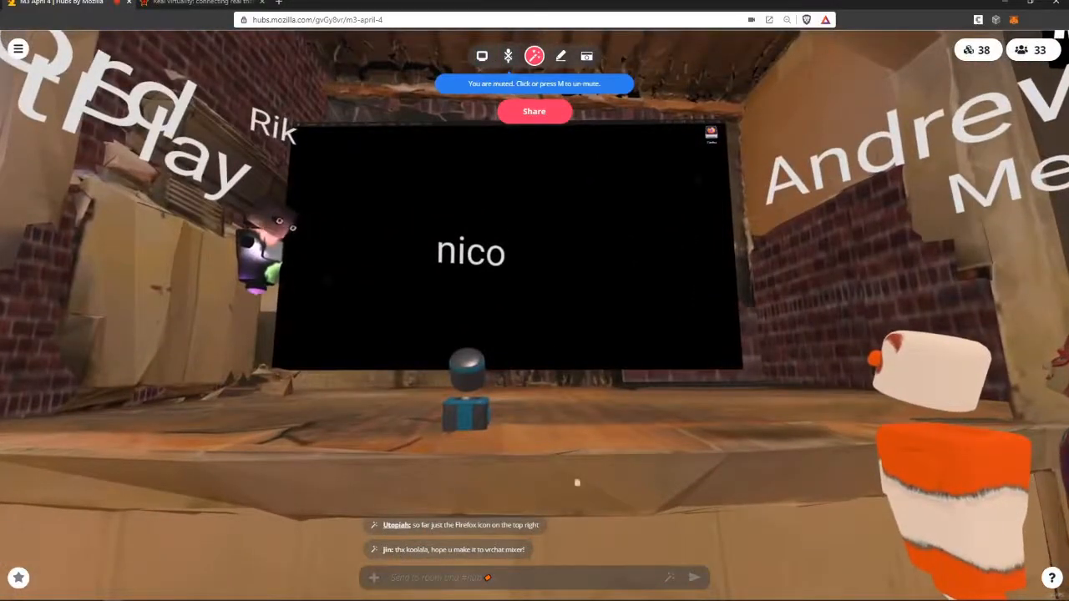
pyautogui.write('screen s')
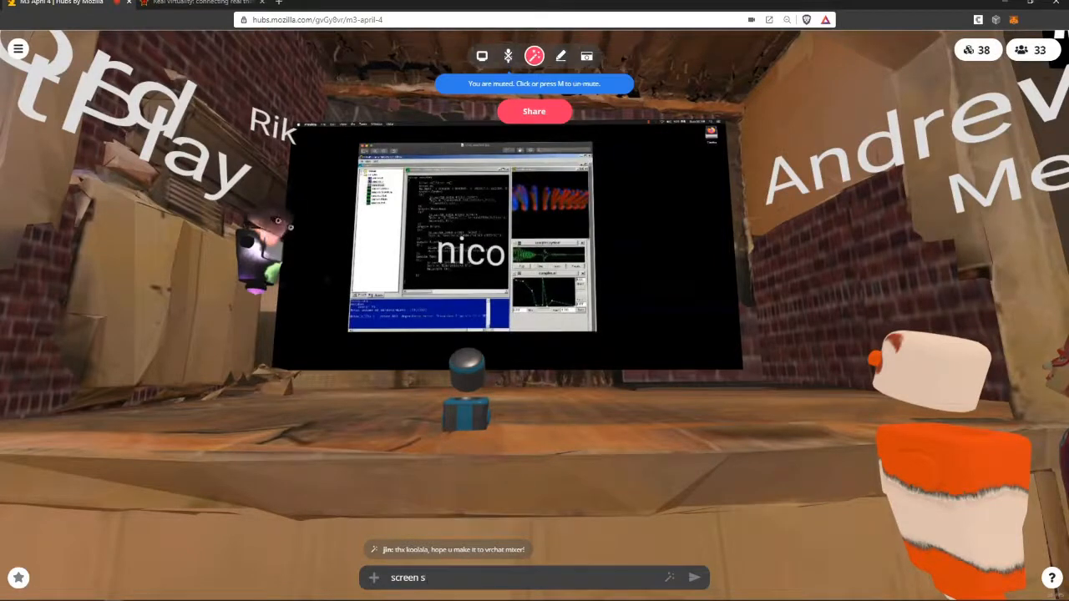
# Step: Send the pending chat message, then post the 'chonk' and 'y' comments about the share
pyautogui.press('backspace')
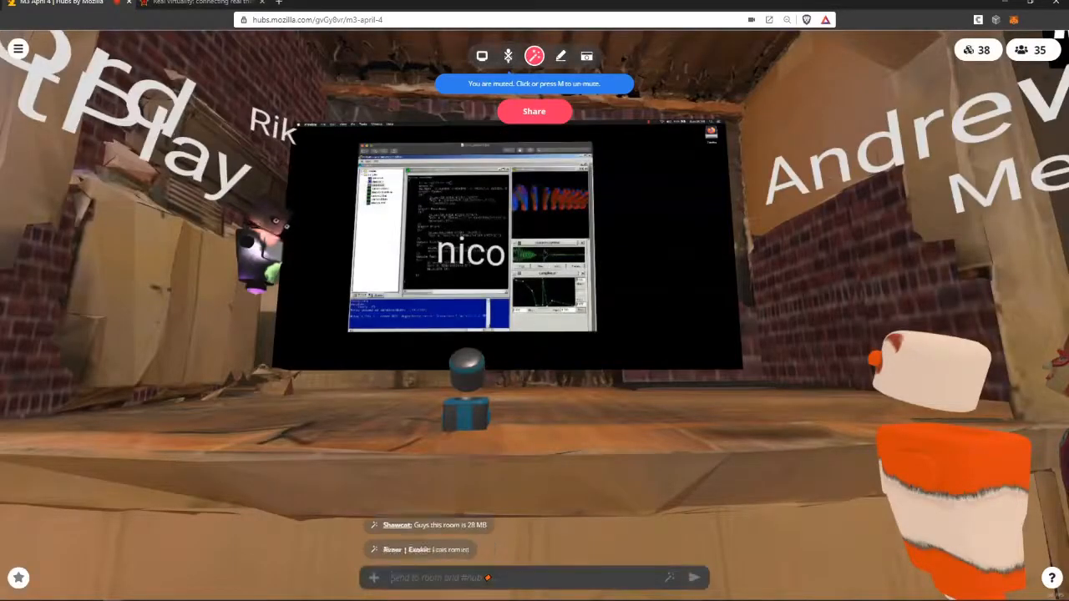
pyautogui.write('chonk')
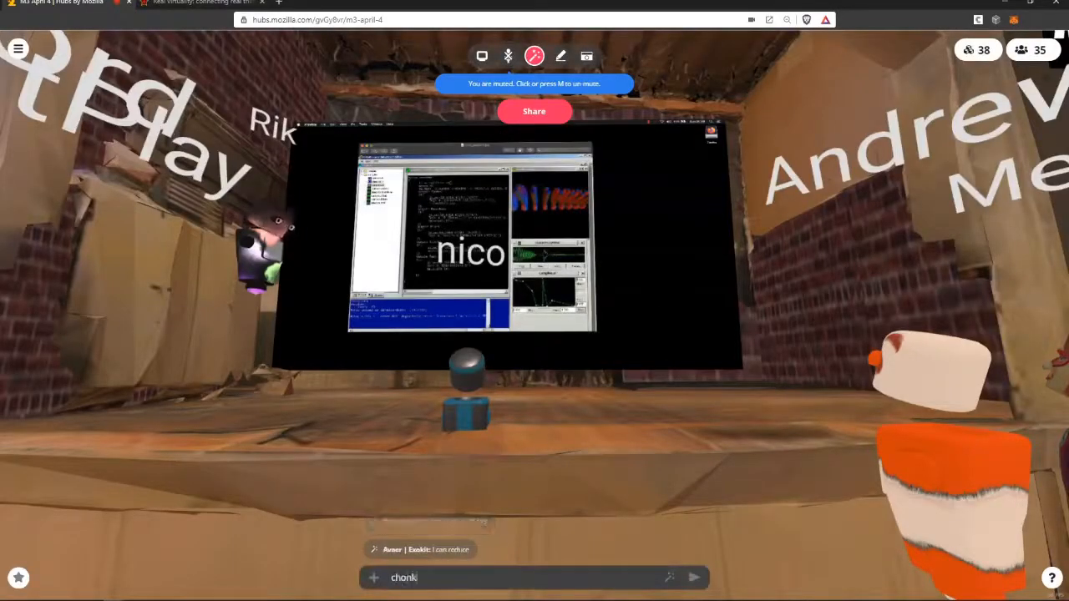
pyautogui.write('y')
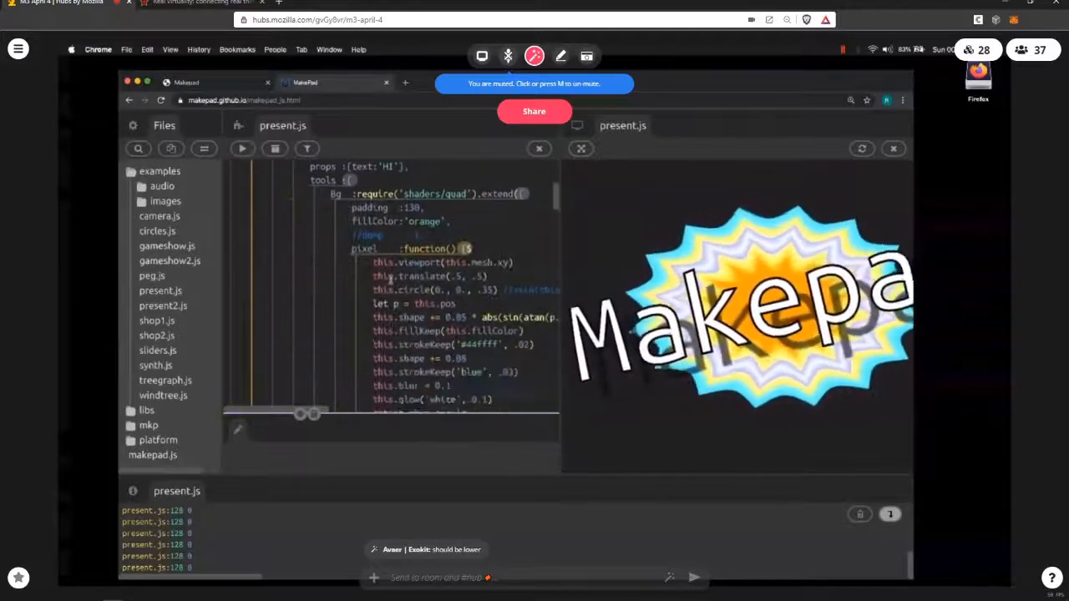
# Step: Scroll through present.js and open the circles.js example from the examples folder
pyautogui.scroll(-3)
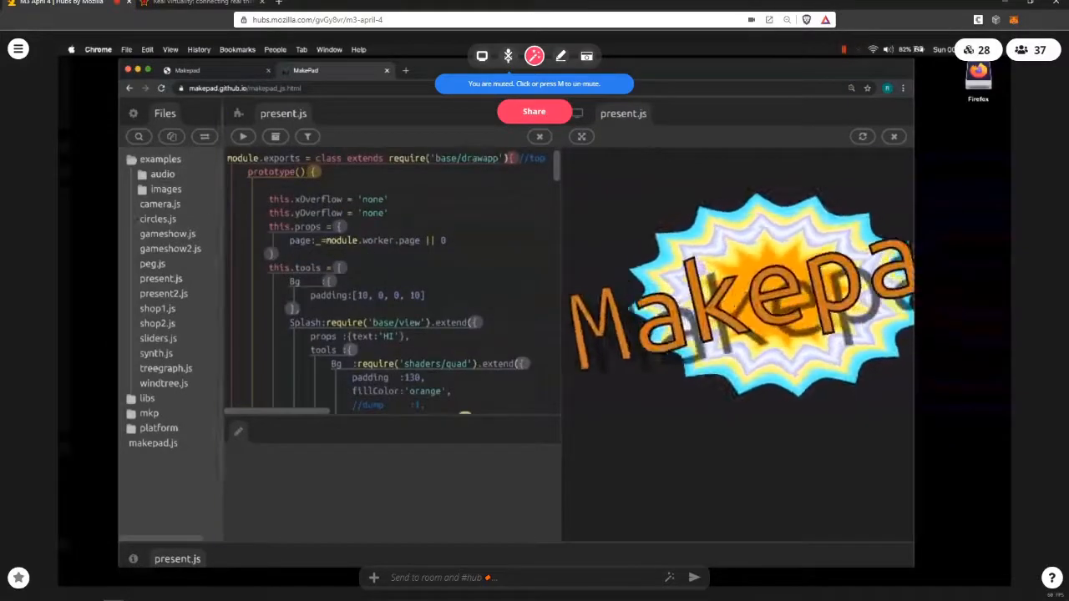
pyautogui.click(157, 218)
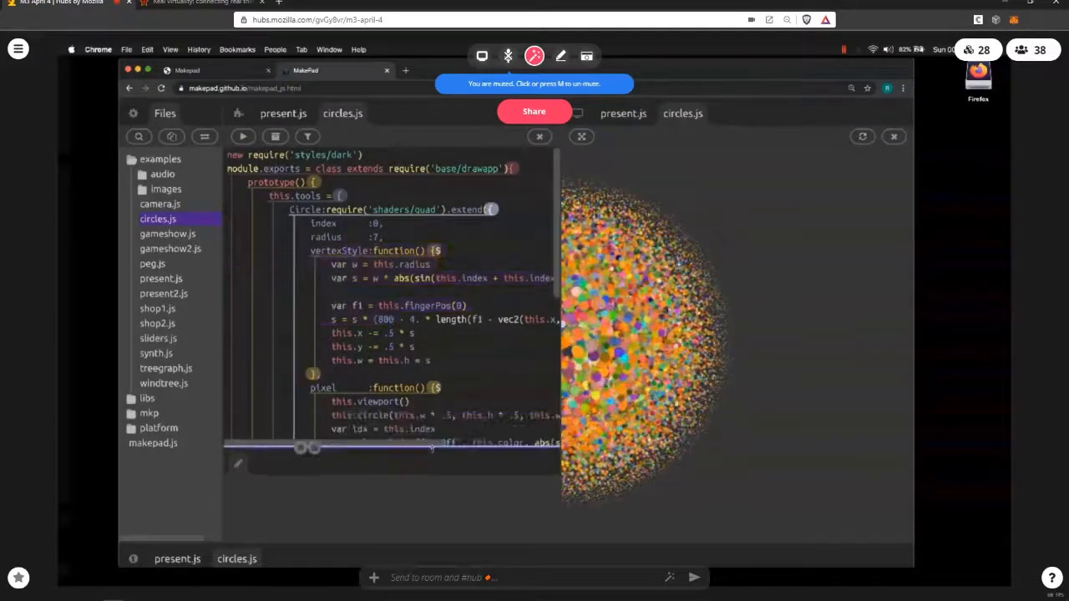
# Step: Read through the circles.js shader code, then open the peg.js and treegraph.js examples
pyautogui.scroll(-3)
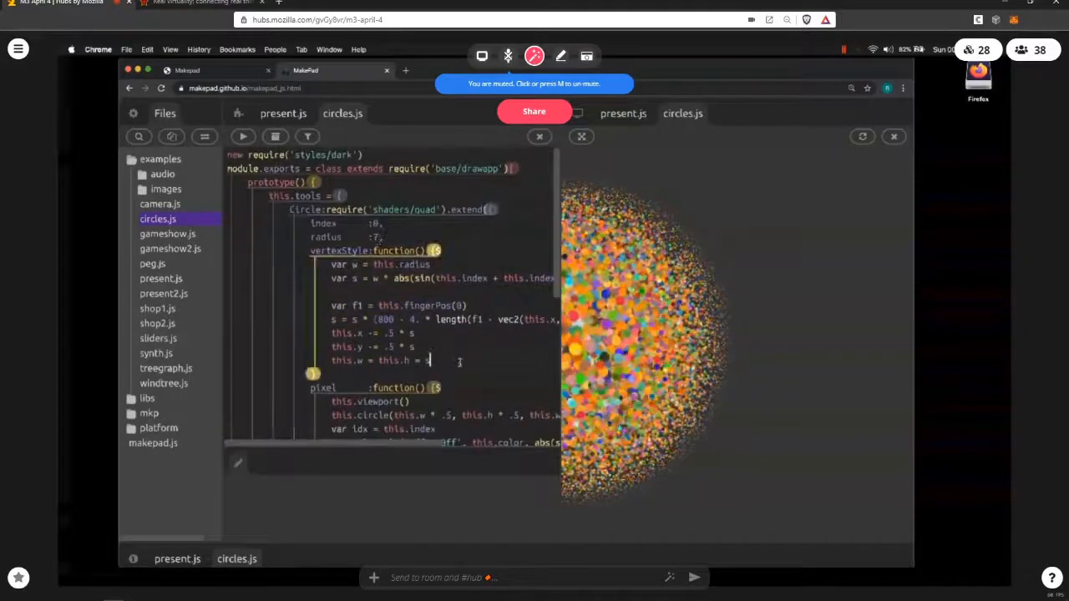
pyautogui.scroll(-3)
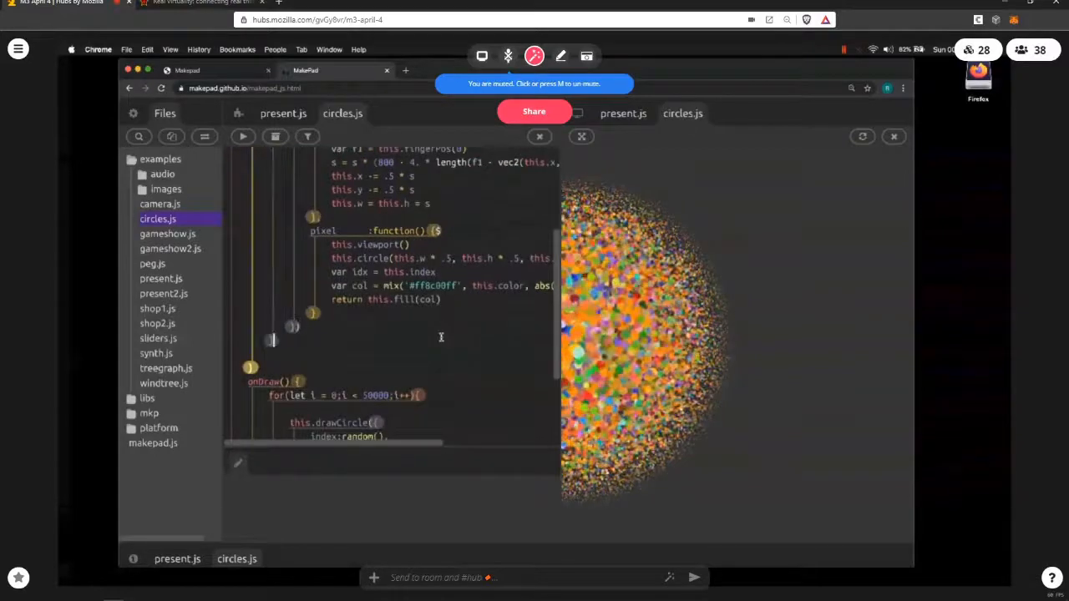
pyautogui.scroll(3)
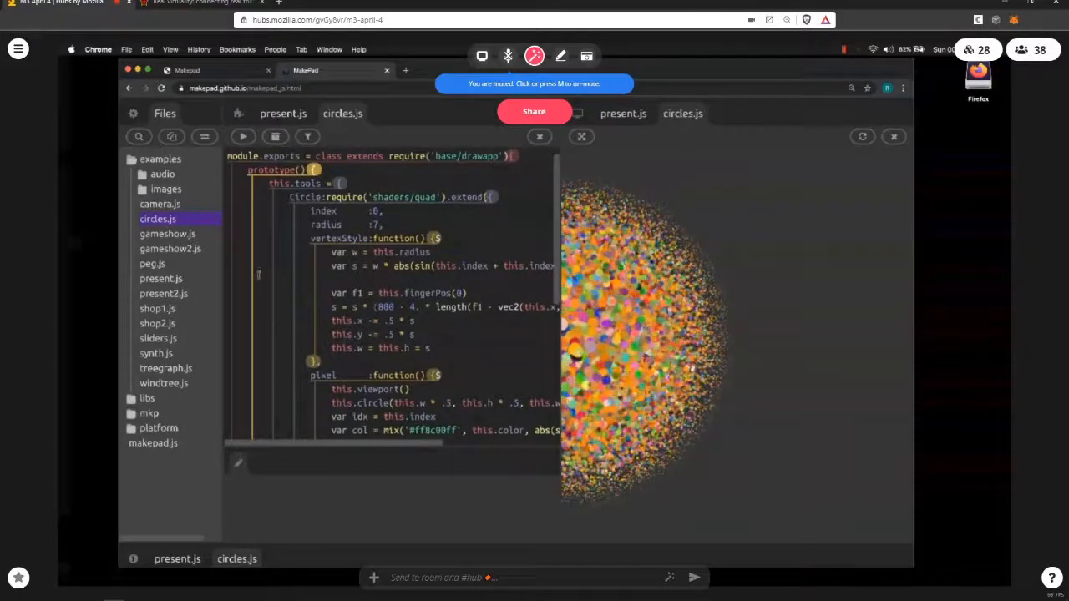
pyautogui.click(152, 263)
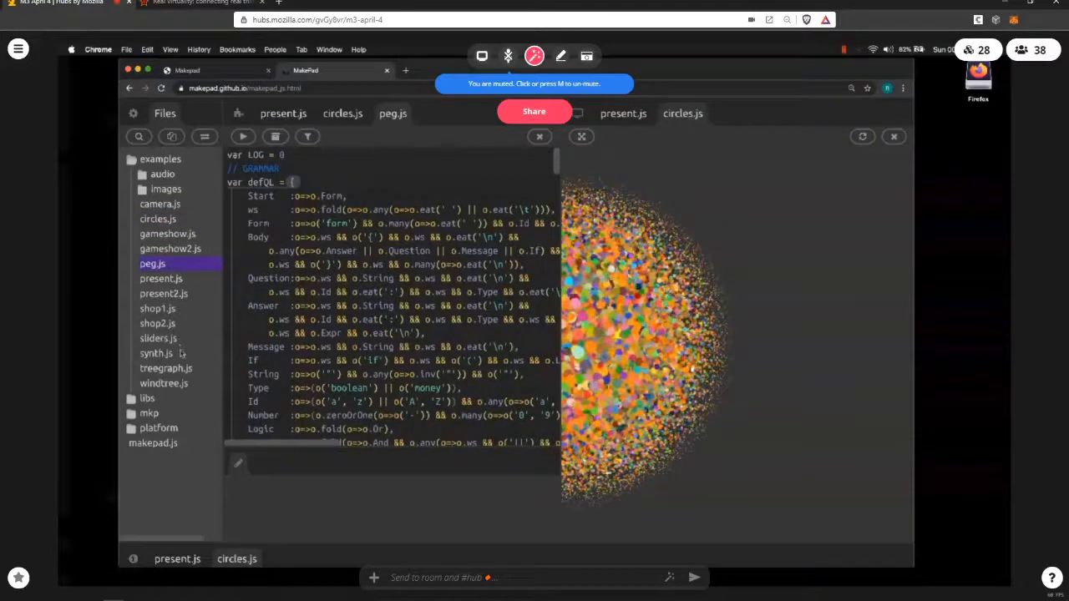
pyautogui.click(166, 367)
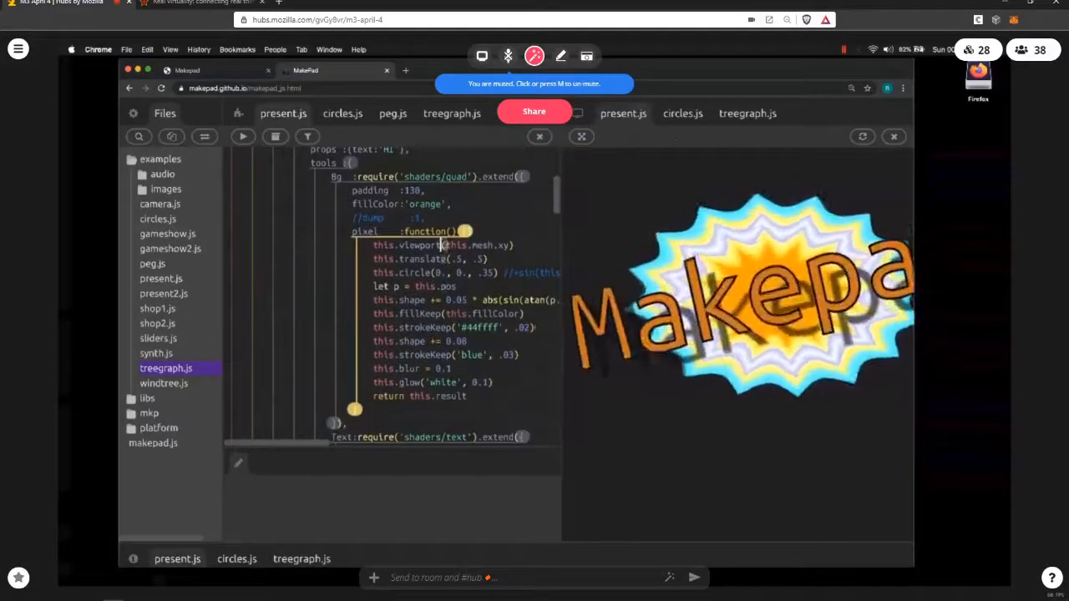
# Step: Scroll through the Bg pixel function of the splash shader in present.js
pyautogui.scroll(-3)
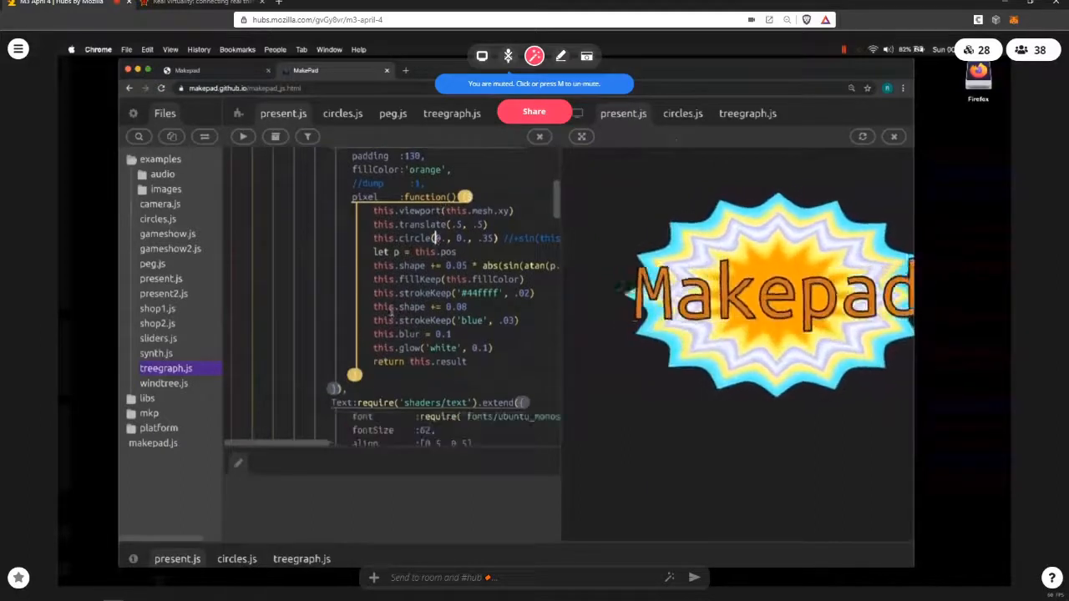
pyautogui.scroll(3)
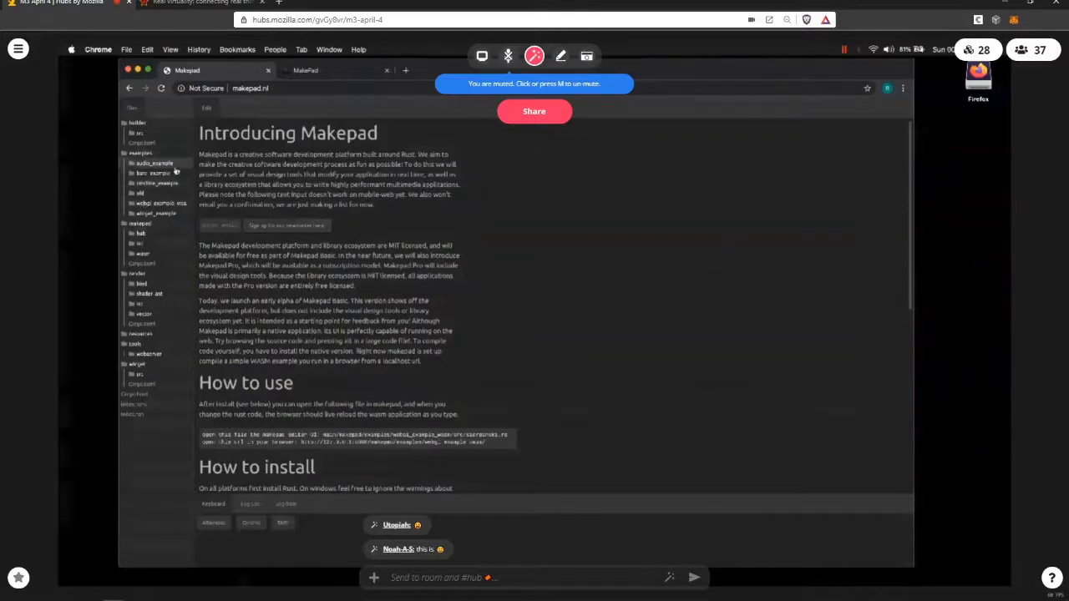
# Step: Expand the bare_example folder and open its src/main.rs file
pyautogui.click(154, 173)
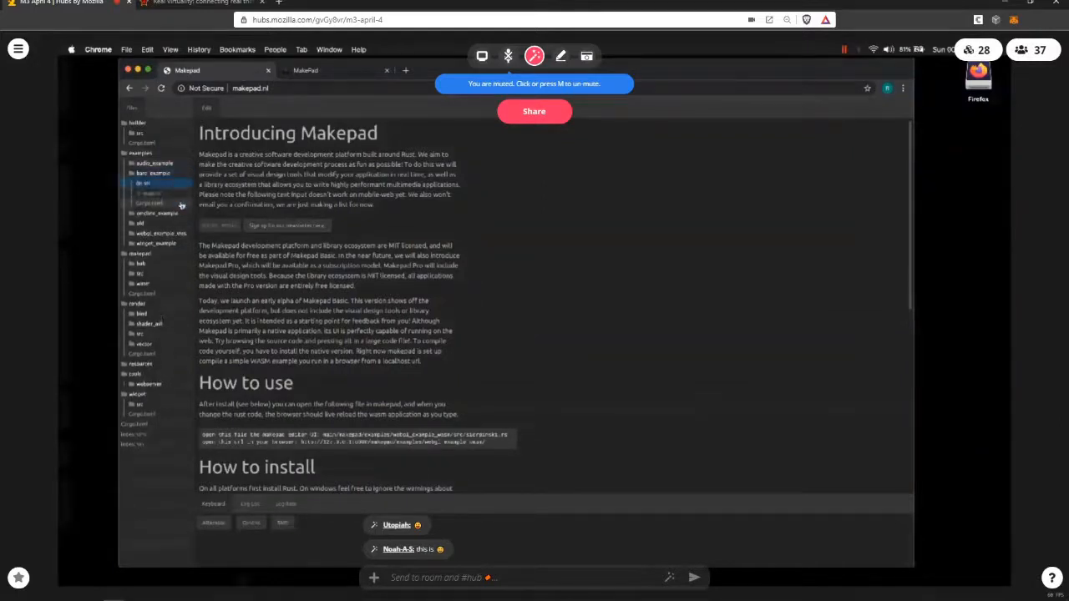
pyautogui.click(146, 193)
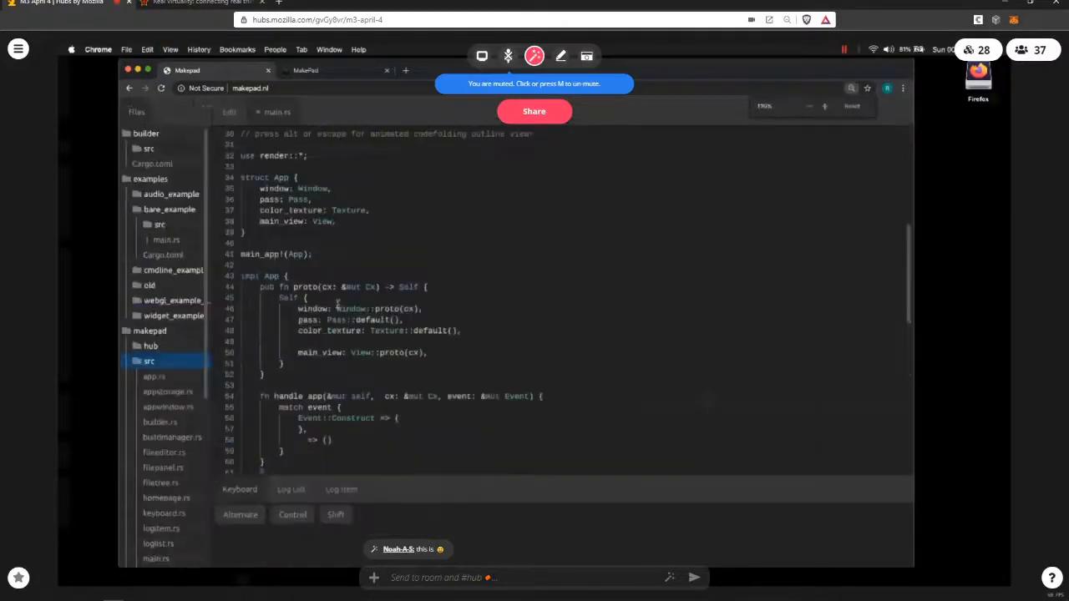
pyautogui.scroll(-3)
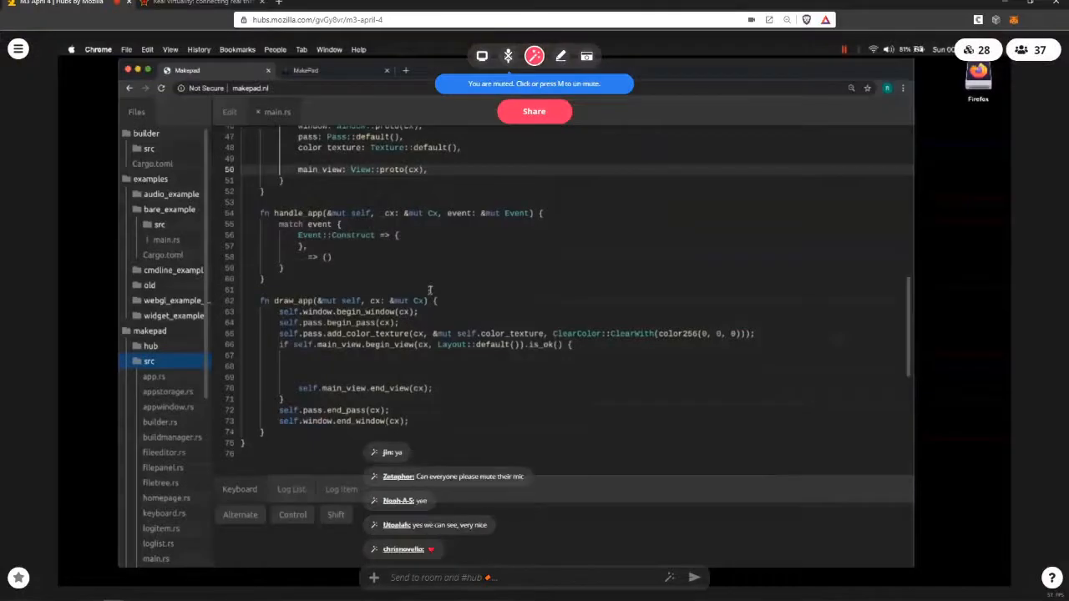
pyautogui.scroll(3)
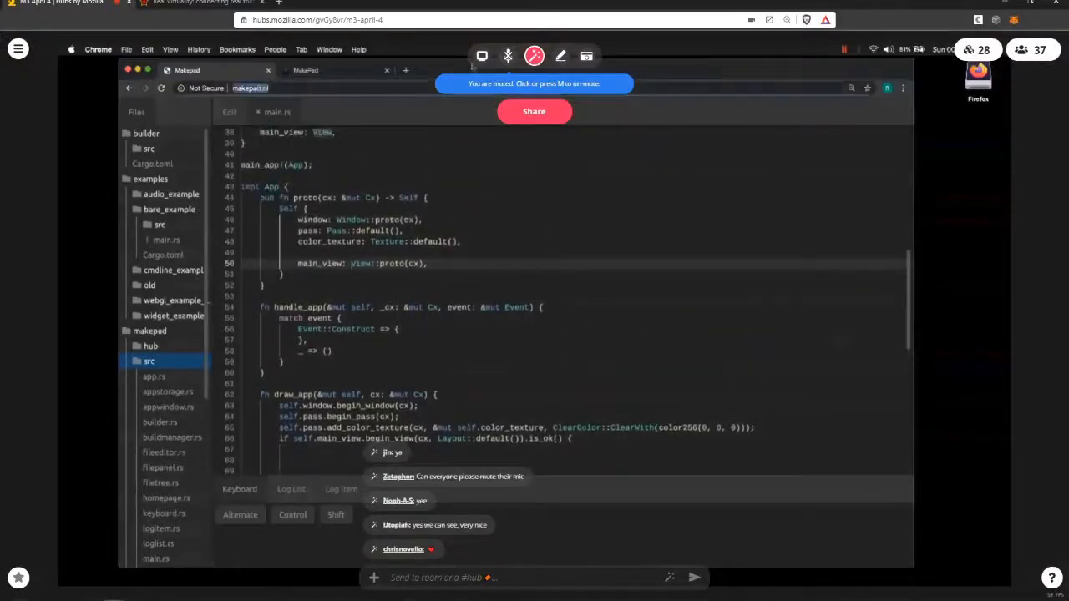
pyautogui.moveTo(464, 206)
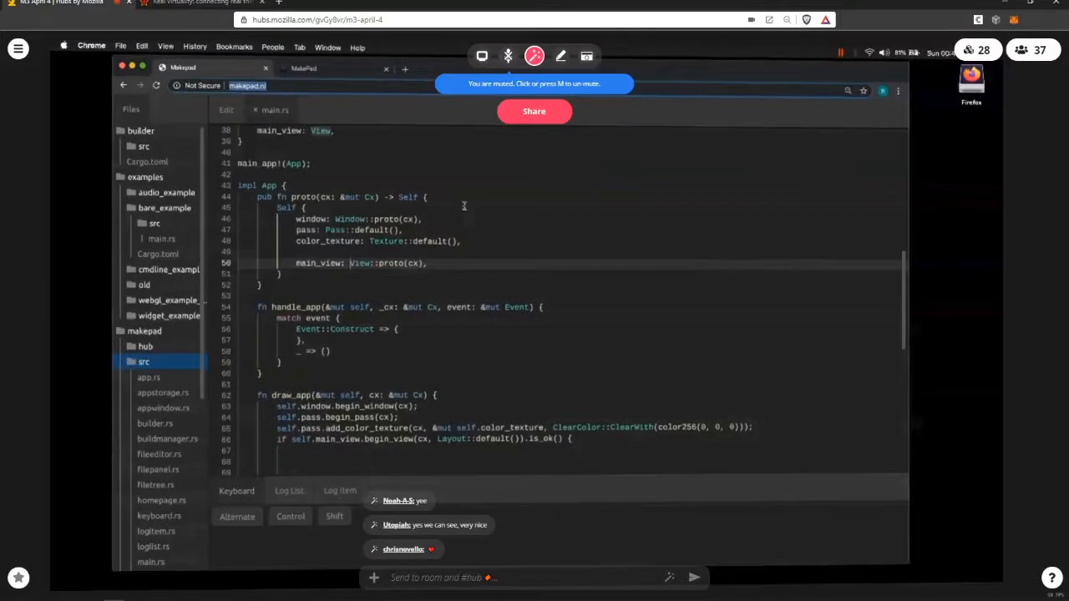
pyautogui.scroll(3)
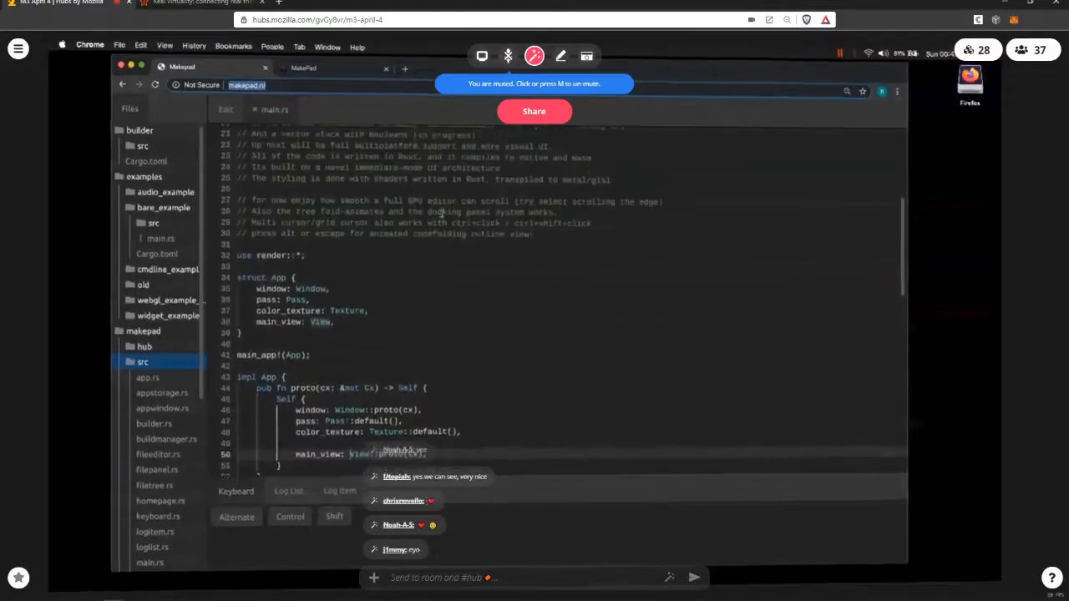
pyautogui.scroll(-3)
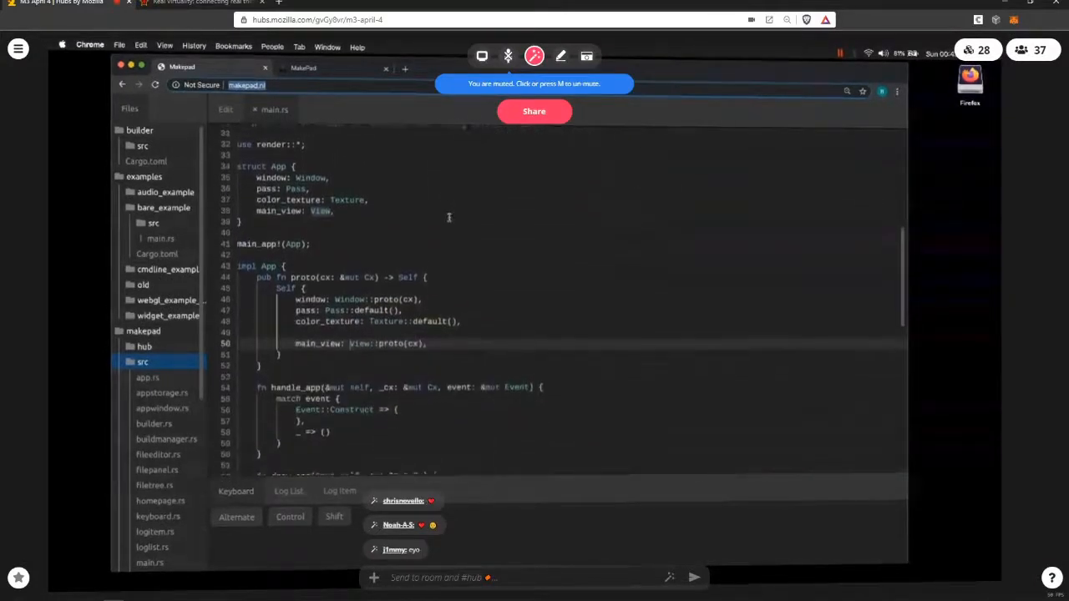
pyautogui.scroll(-3)
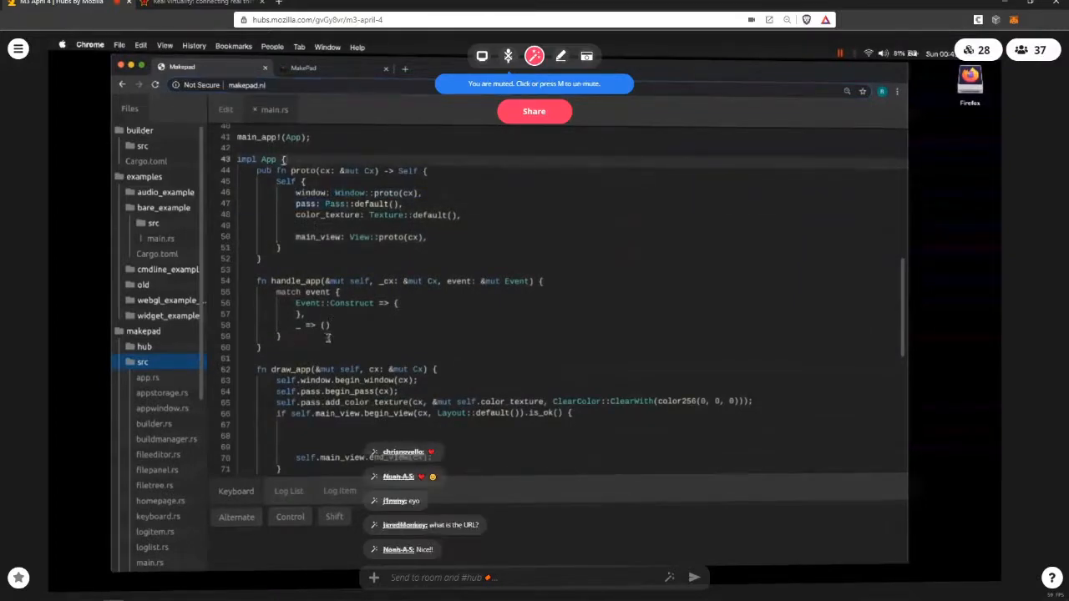
pyautogui.scroll(-3)
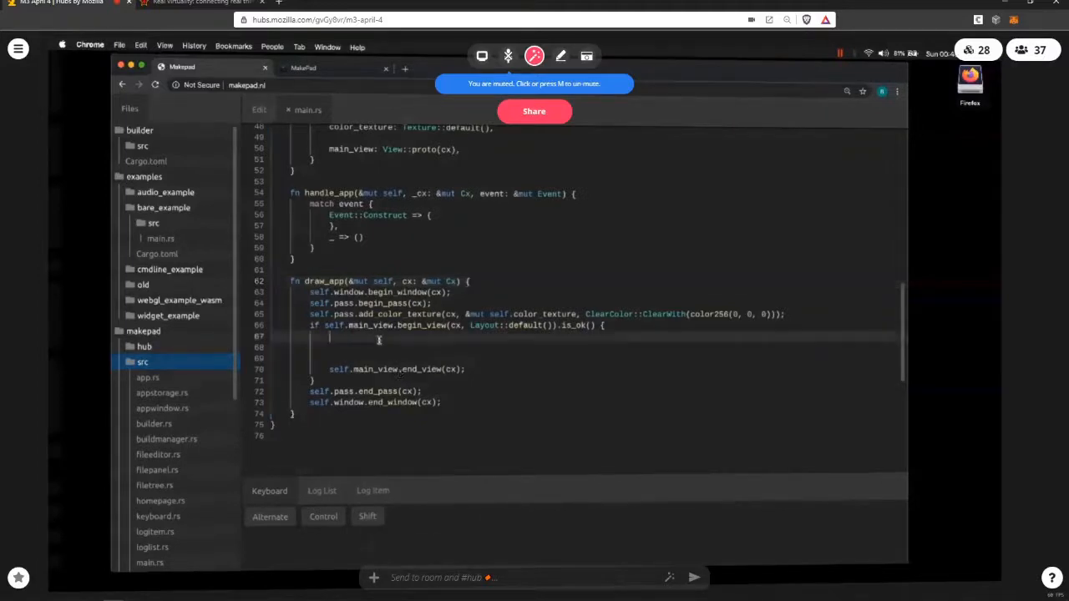
pyautogui.scroll(3)
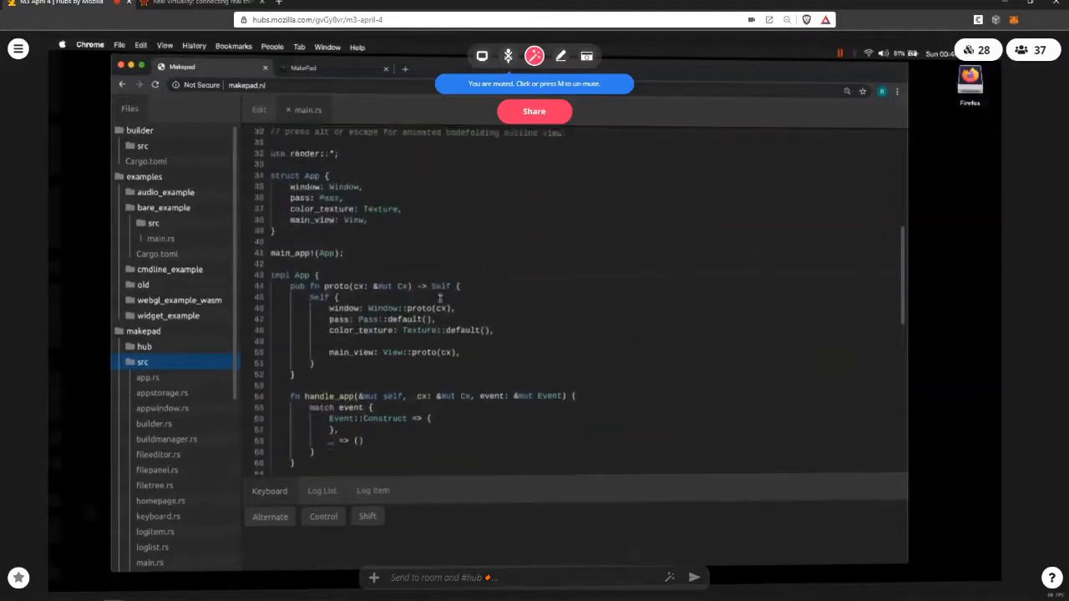
pyautogui.scroll(3)
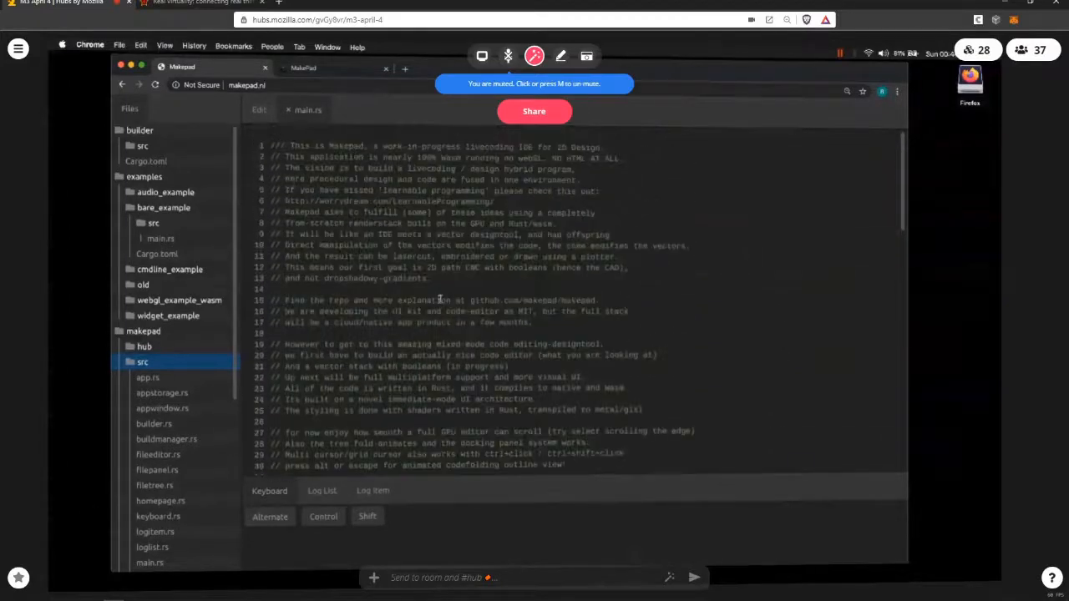
pyautogui.scroll(-3)
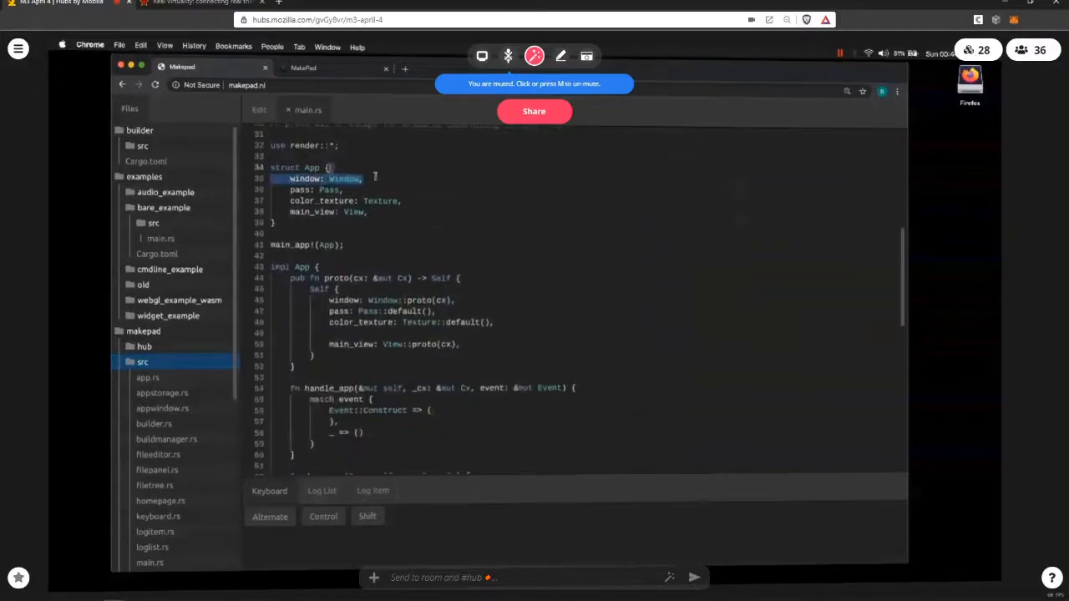
pyautogui.click(394, 251)
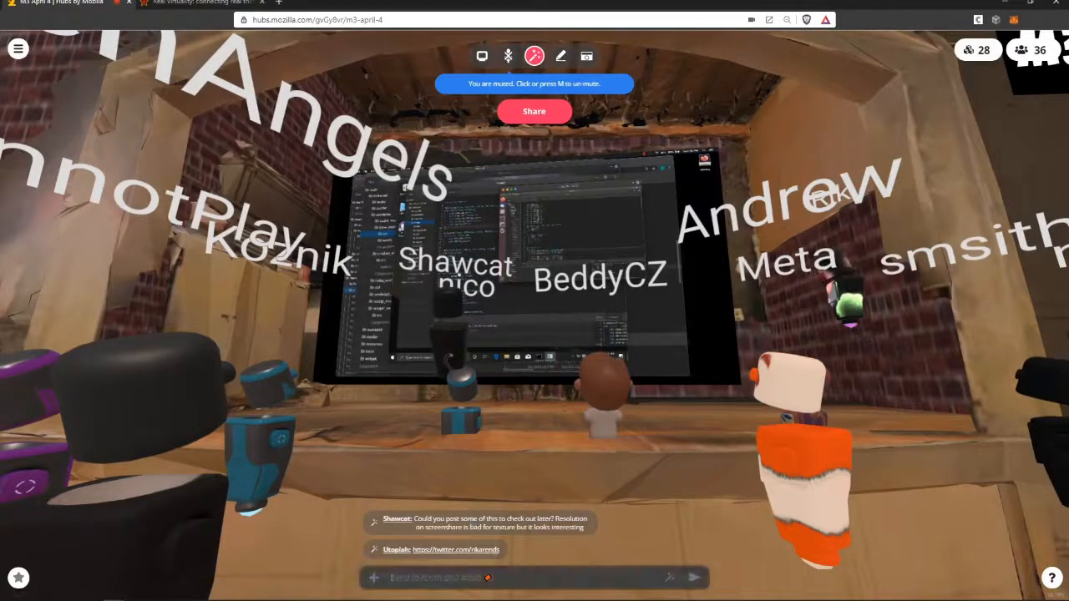
# Step: Reply that there'll be a recording, ask shawcat about full screen, suggest right-clicking the window
pyautogui.write("there'll")
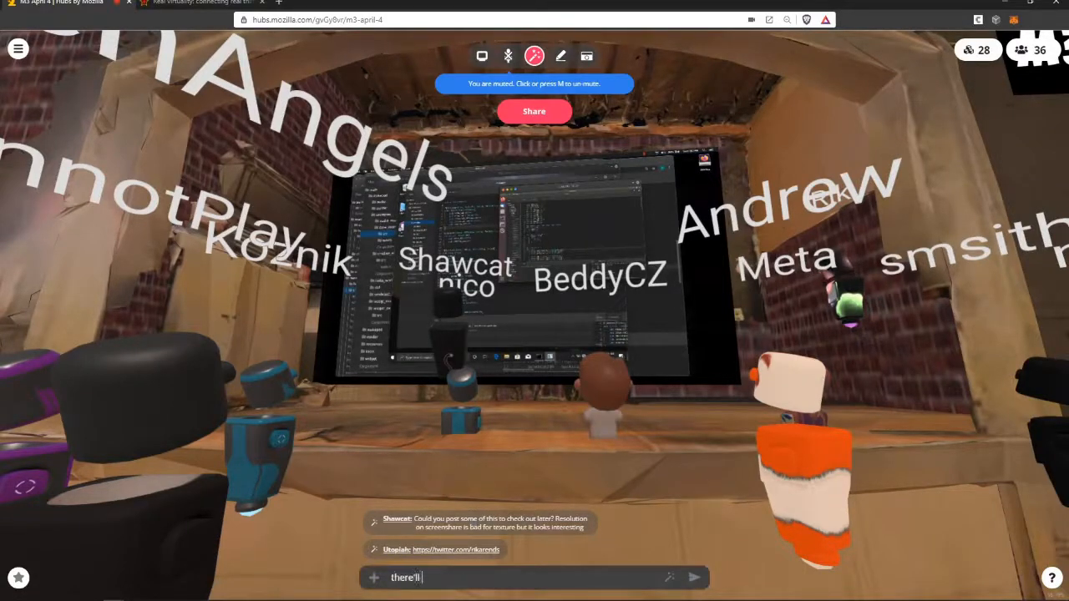
pyautogui.write('be a recording')
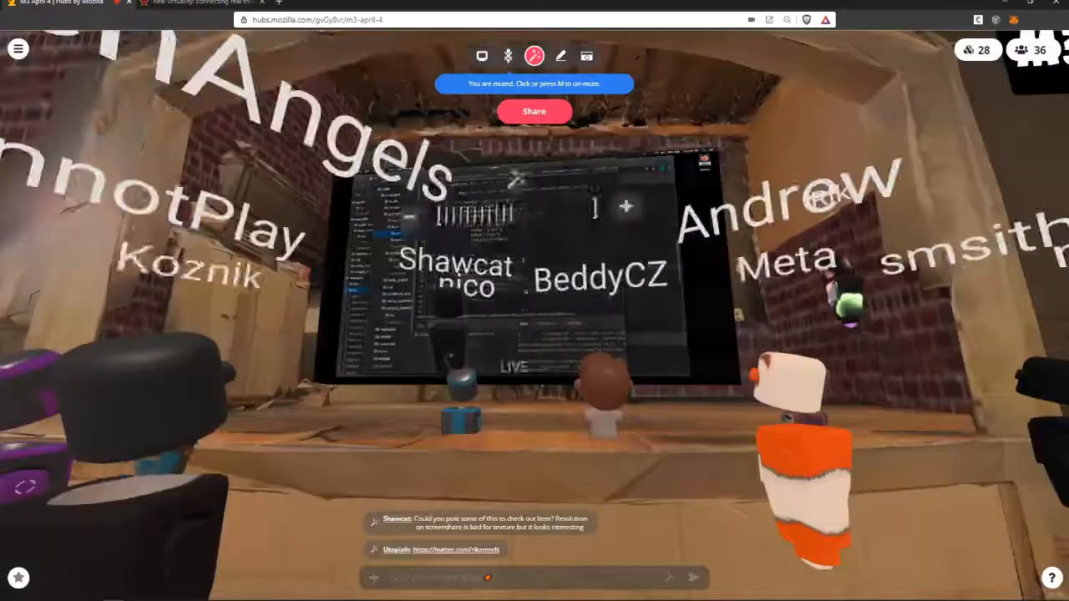
pyautogui.write('shawcat y')
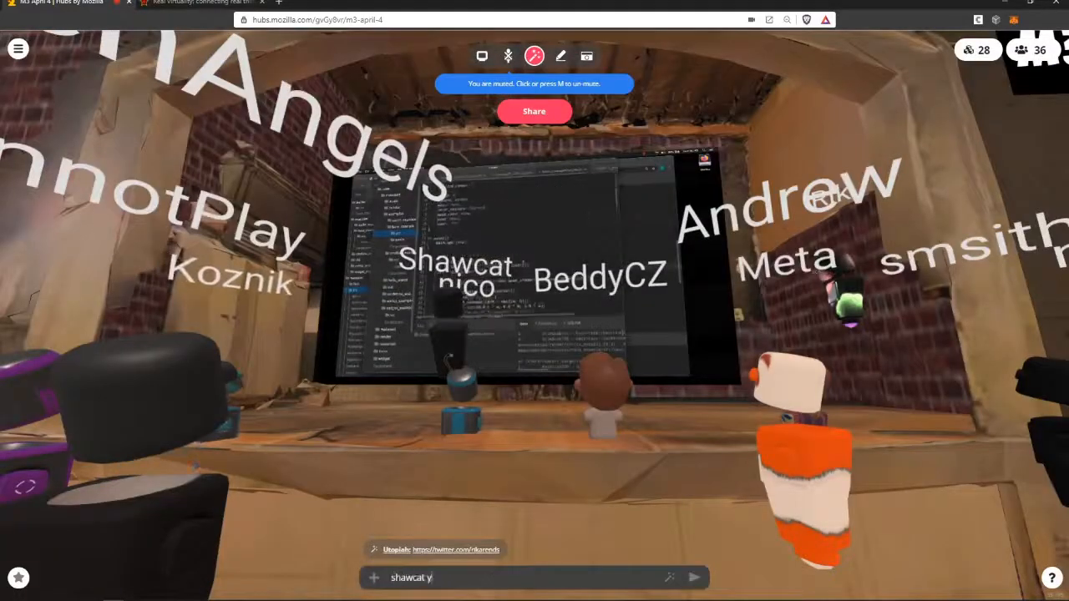
pyautogui.write('ou using hubs ful')
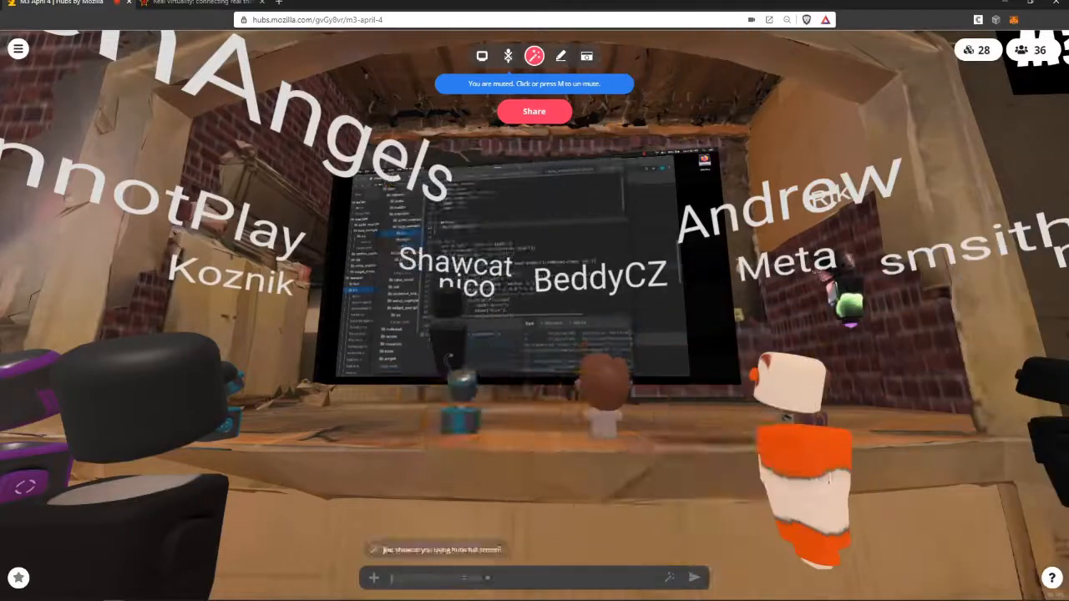
pyautogui.write('right mouse click on med')
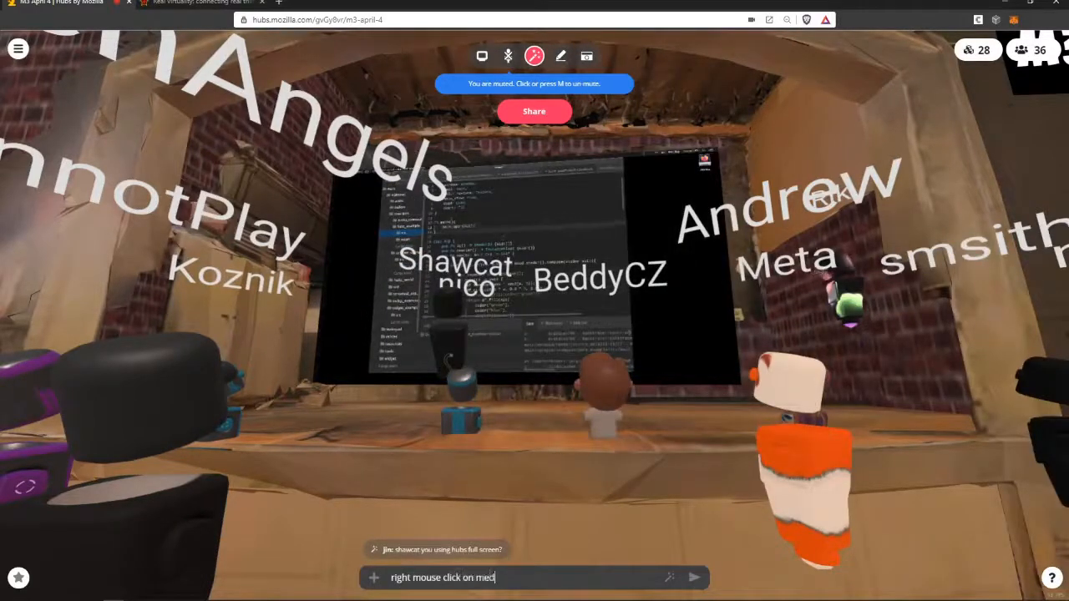
pyautogui.write('window')
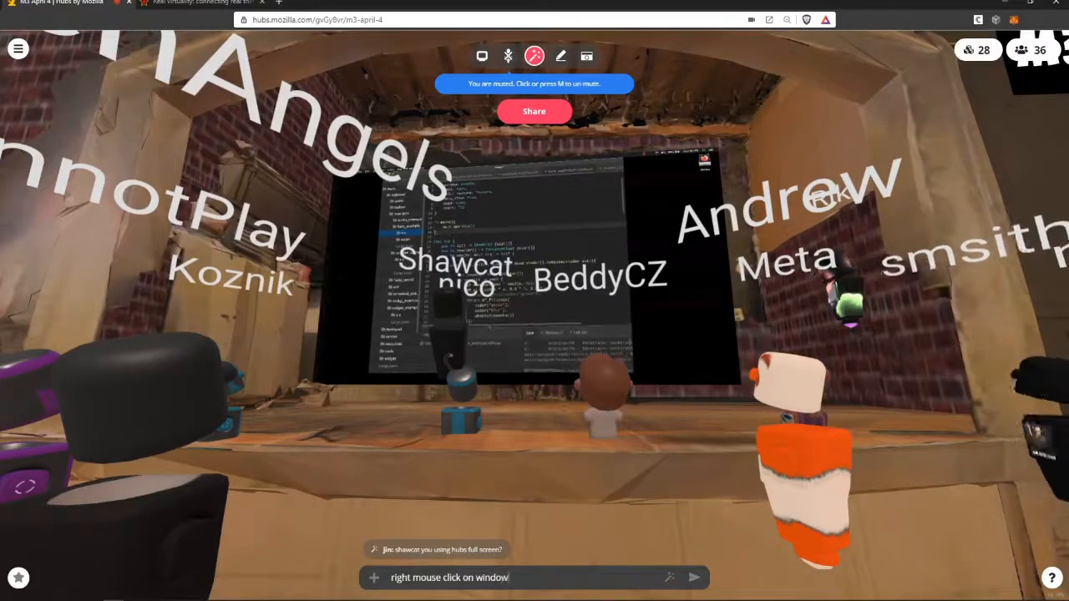
pyautogui.press('Return')
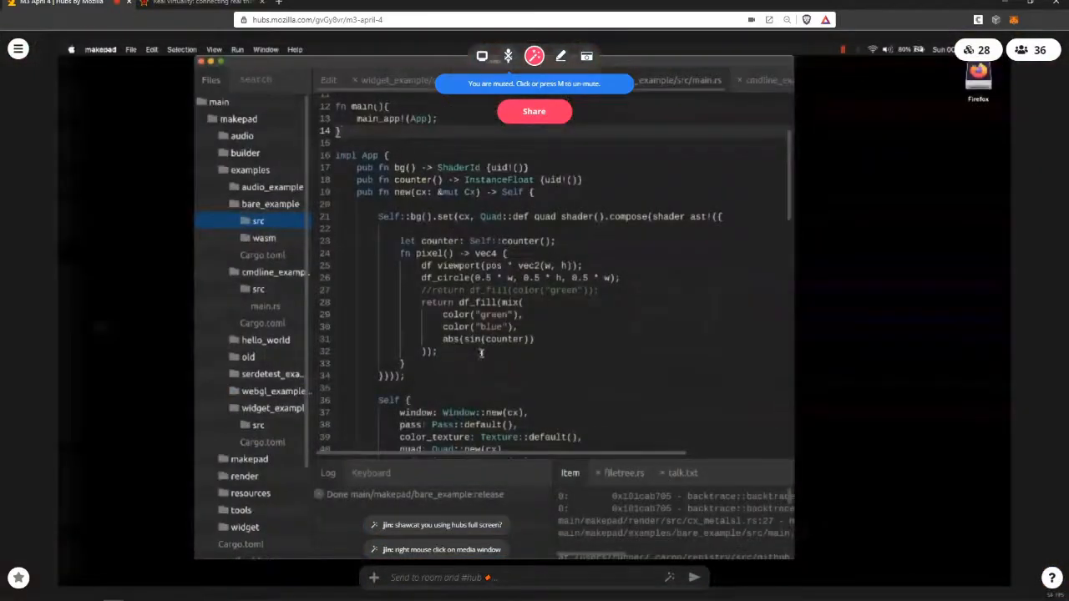
# Step: Scroll up and down through the shader code on the enlarged shared screen
pyautogui.scroll(3)
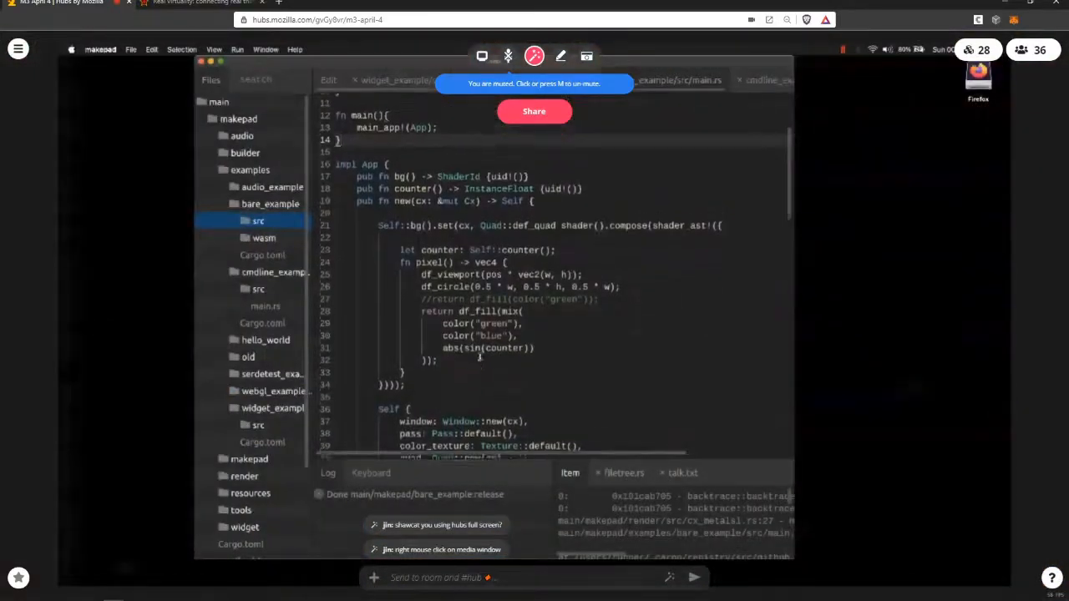
pyautogui.scroll(3)
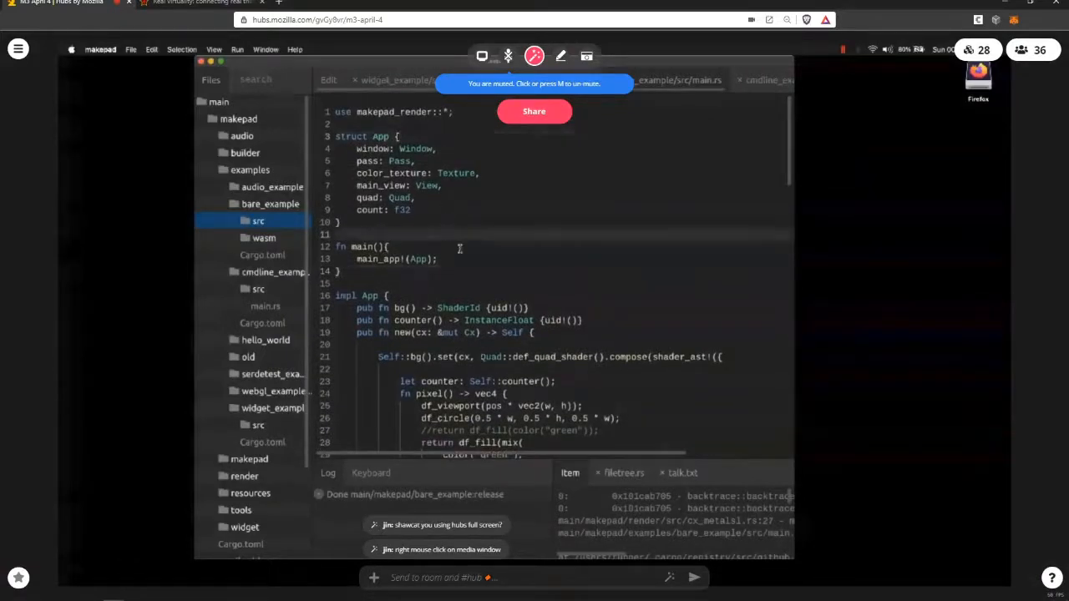
pyautogui.scroll(-3)
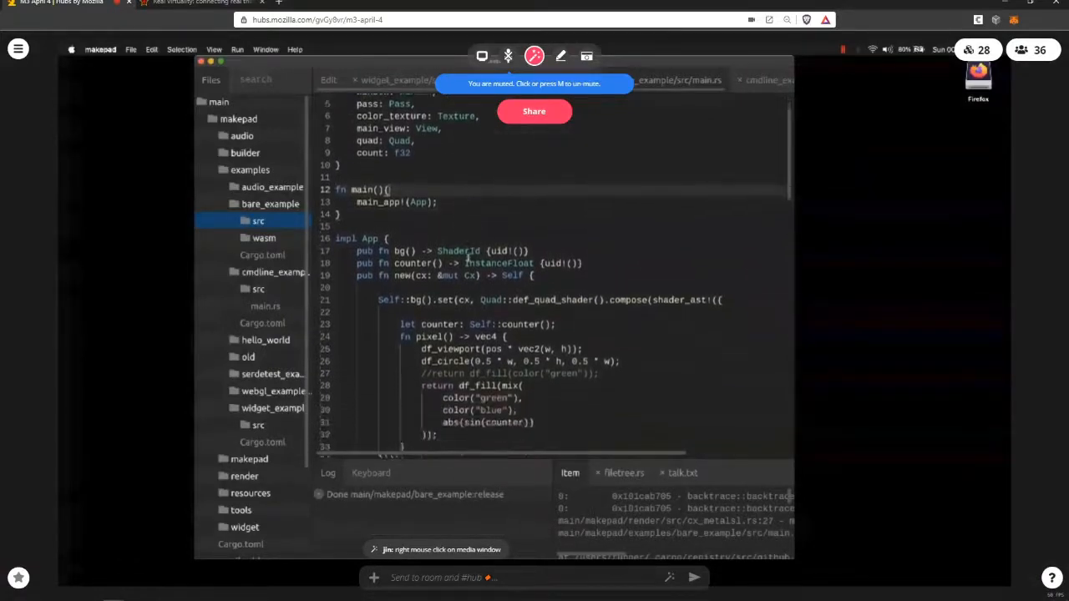
pyautogui.scroll(-3)
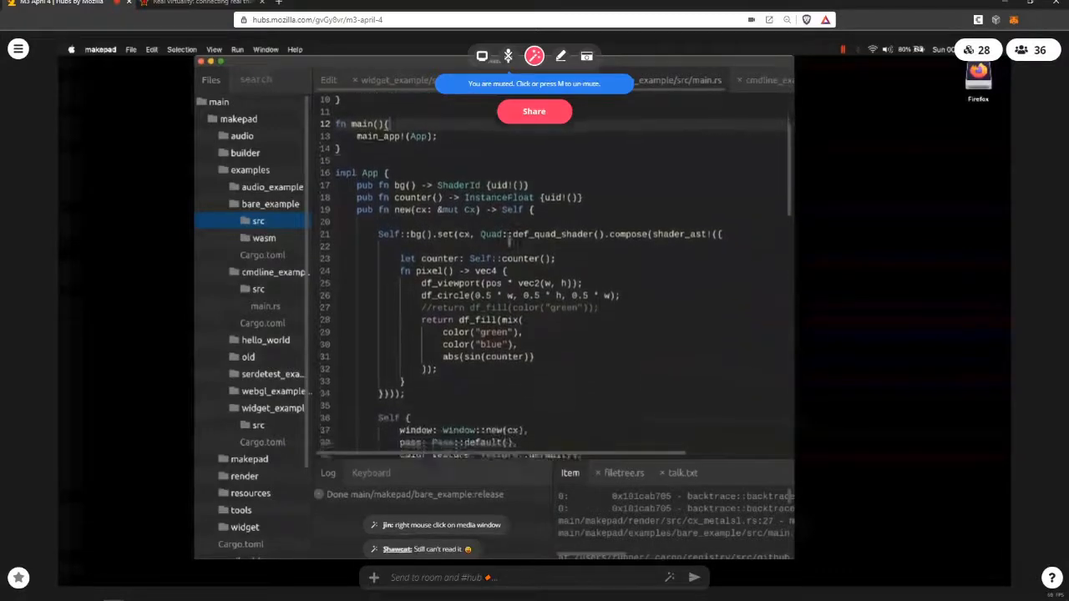
pyautogui.scroll(-3)
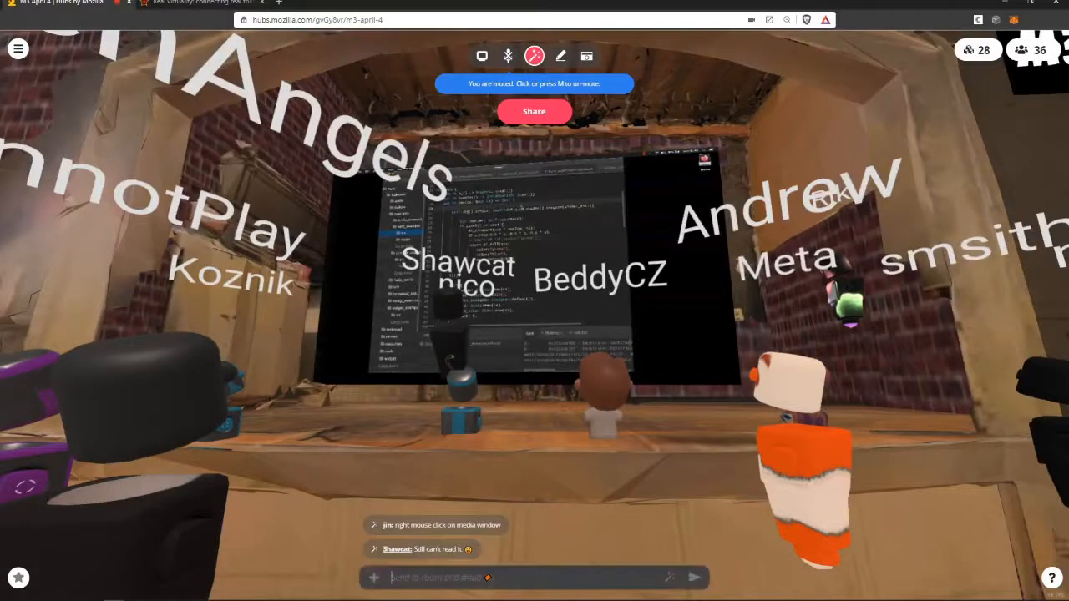
# Step: Begin typing the chat reply 'ah, the recording…' from the room view
pyautogui.write('ah, the recor')
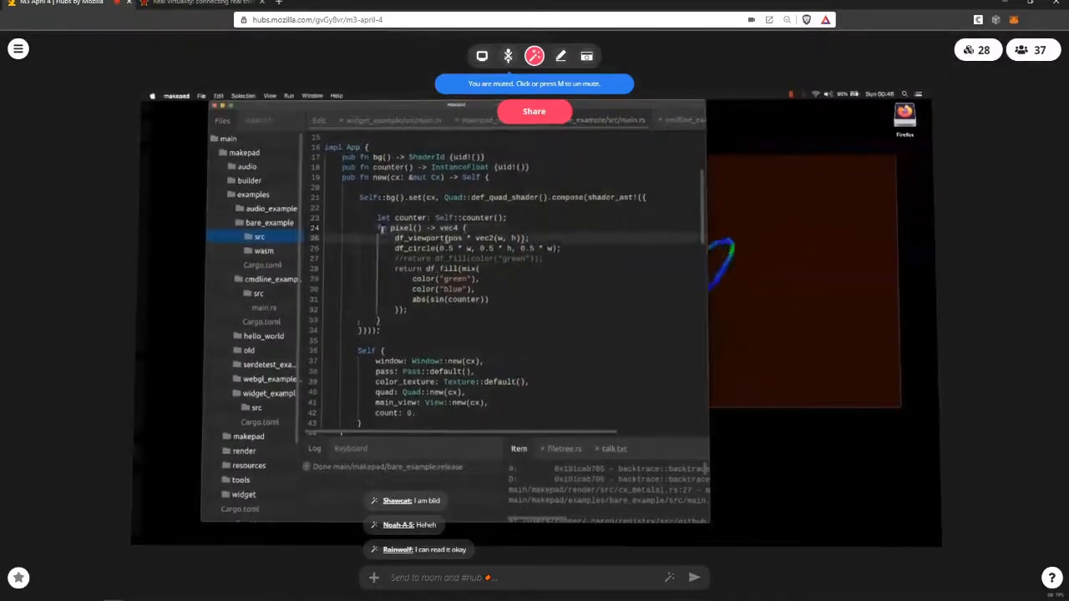
pyautogui.moveTo(380, 228); pyautogui.dragTo(491, 317)
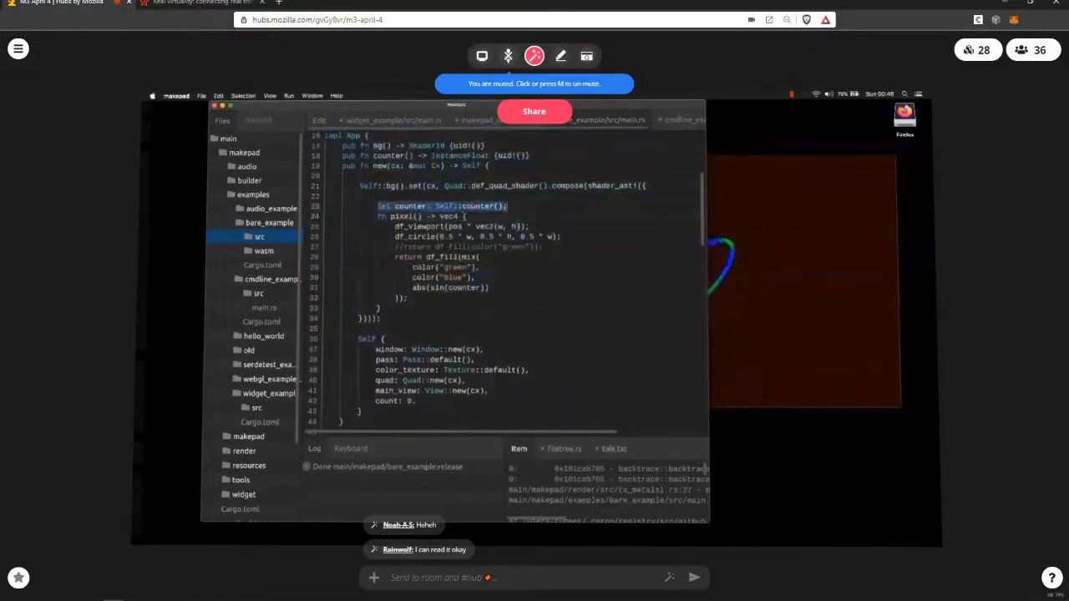
pyautogui.scroll(-3)
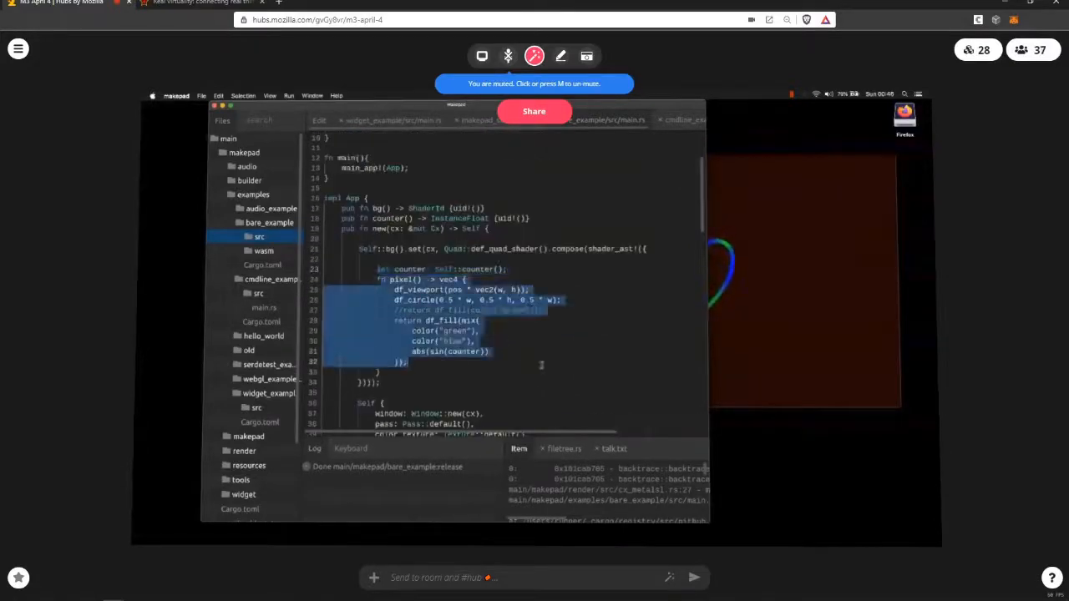
pyautogui.scroll(-3)
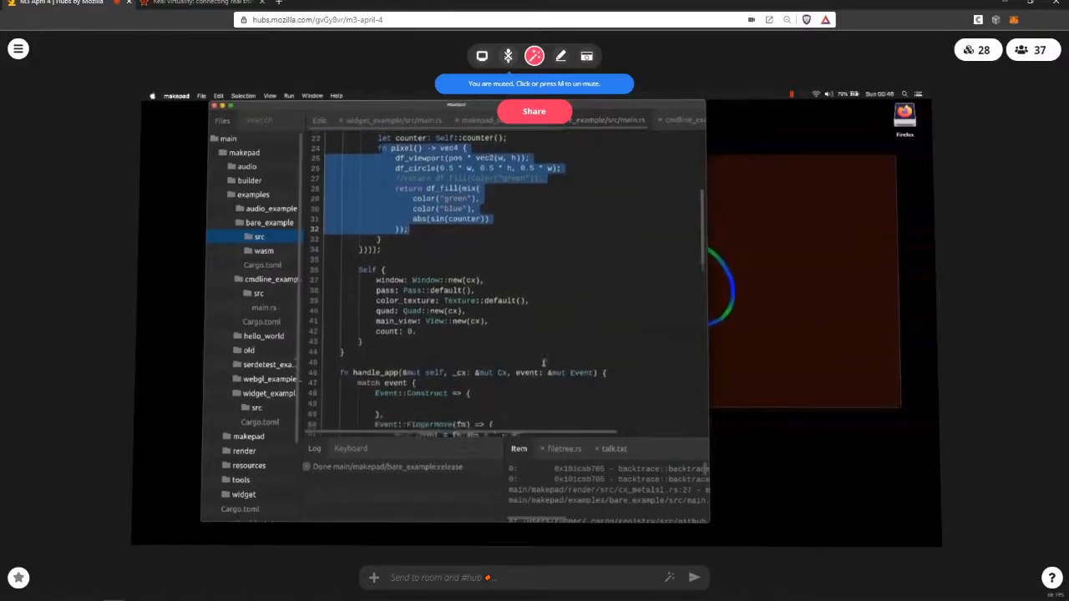
pyautogui.scroll(-3)
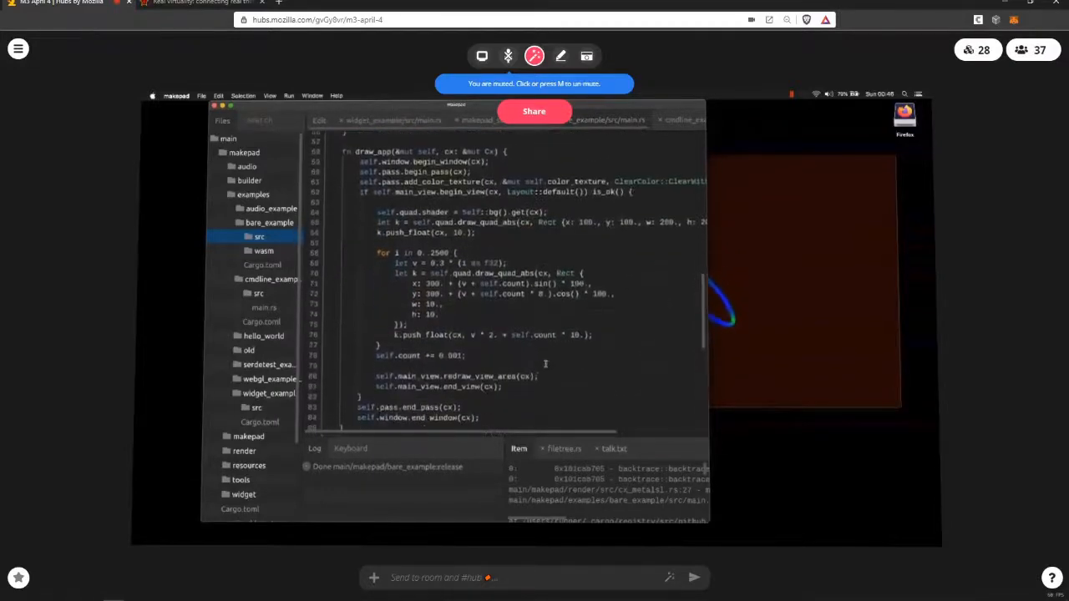
pyautogui.scroll(3)
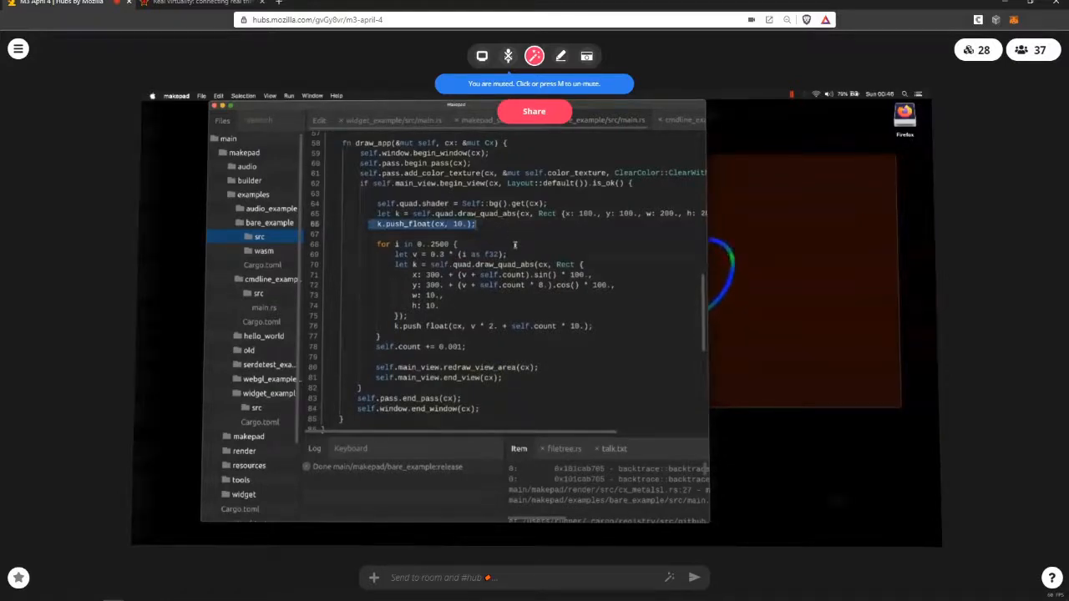
pyautogui.scroll(3)
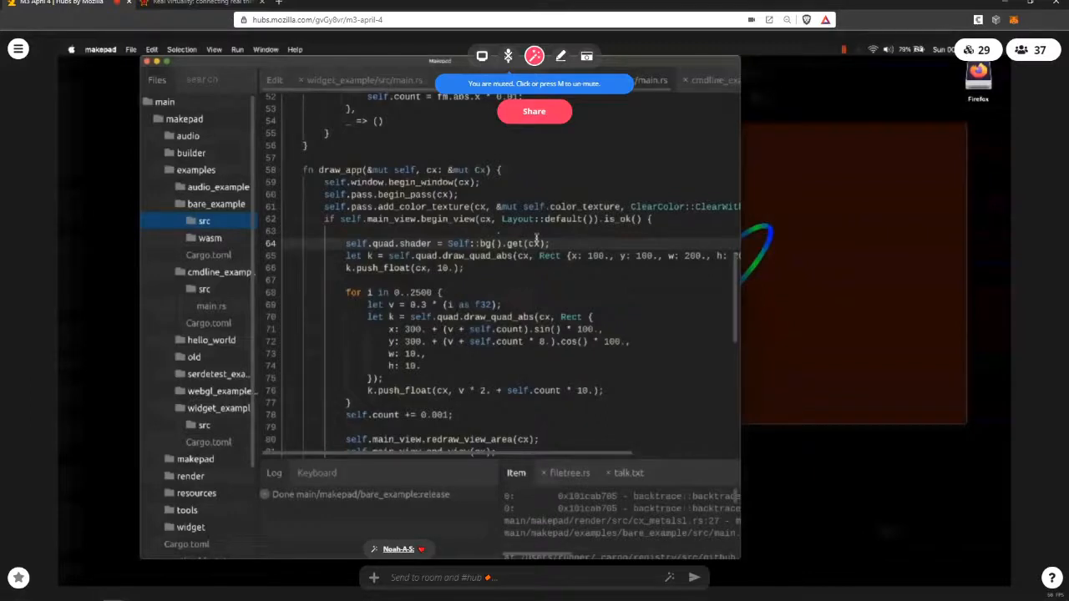
# Step: Step back from the enlarged share to look over the room full of avatars
pyautogui.scroll(3)
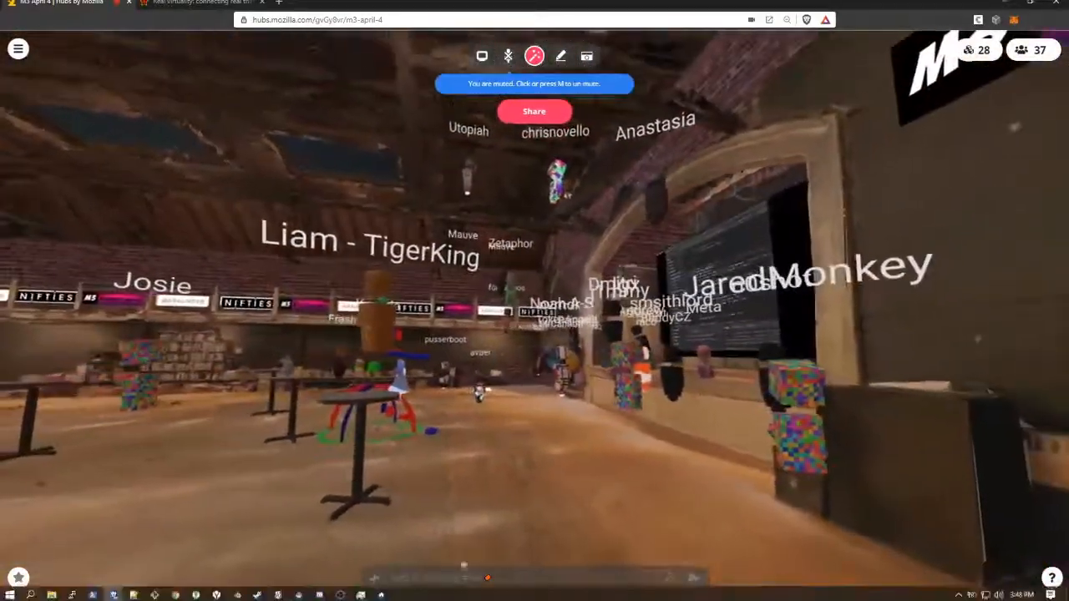
# Step: Enable fly mode with the /fly chat command
pyautogui.write('/fly')
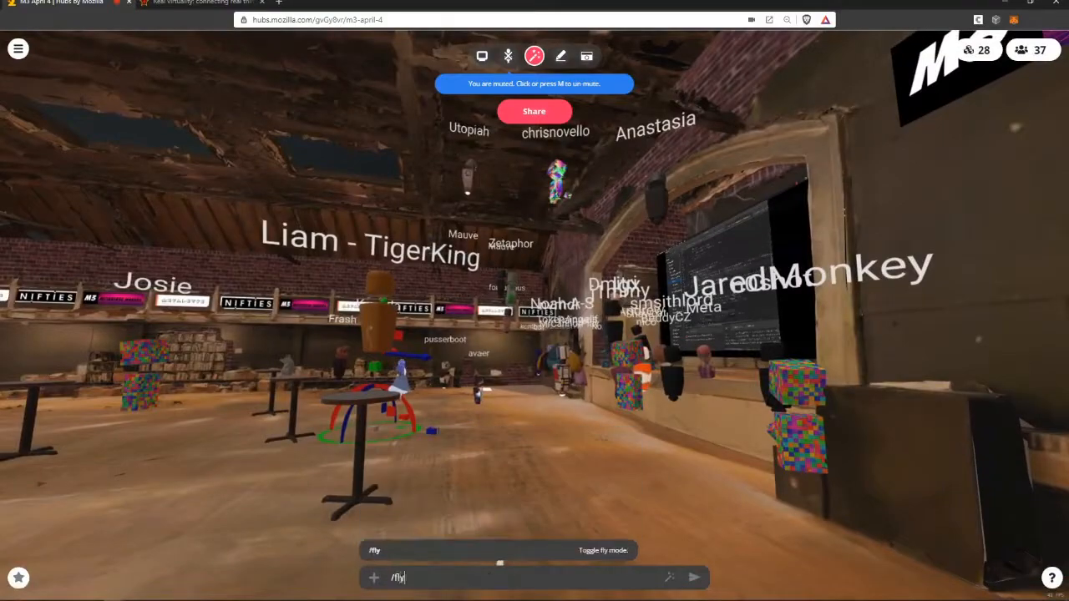
pyautogui.press('Return')
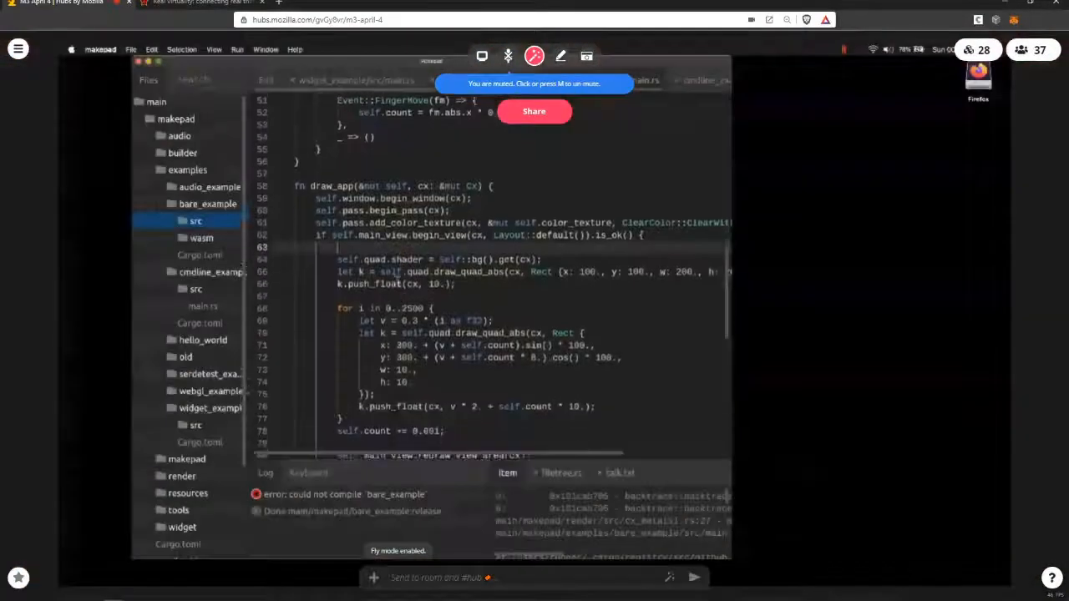
pyautogui.scroll(-3)
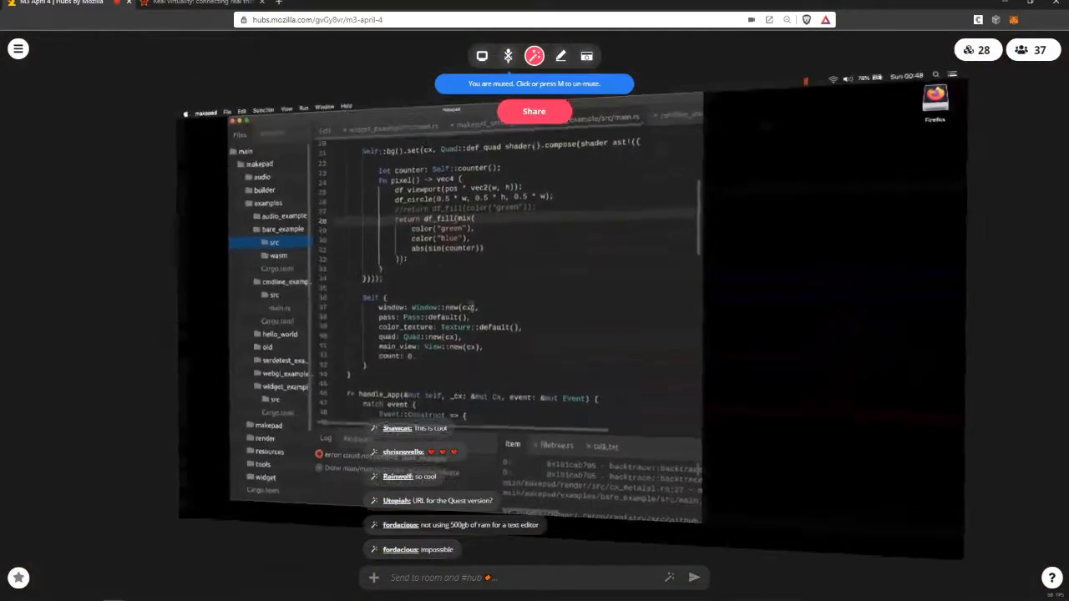
# Step: Scroll the view toward the audience question bubbles behind the stage
pyautogui.scroll(-3)
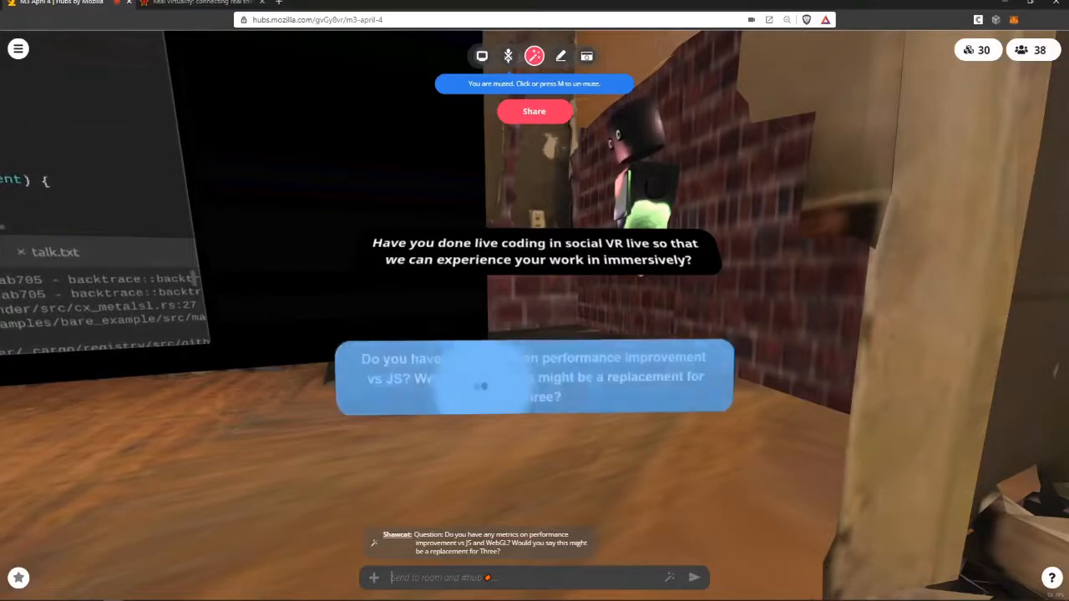
pyautogui.click(643, 193)
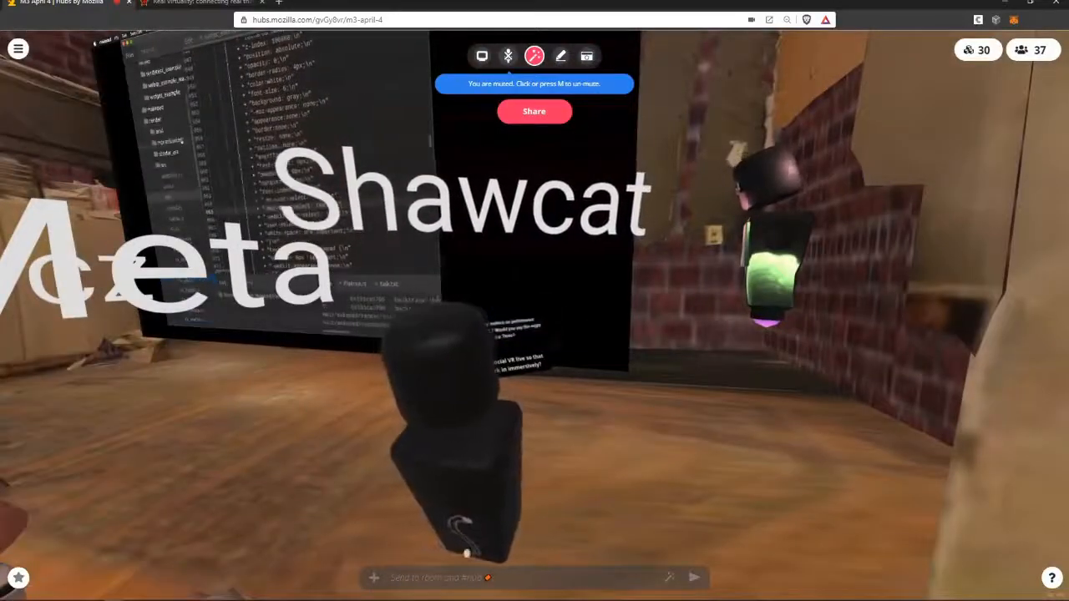
# Step: Post 'shaw i took a screenshot of the question' in the room chat
pyautogui.write('shaw i took a')
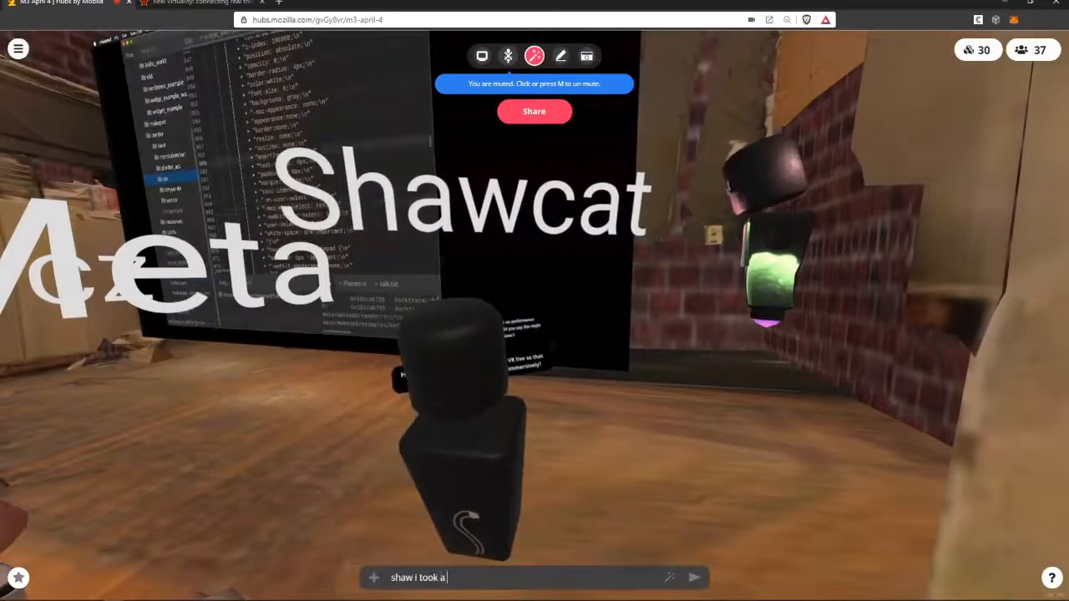
pyautogui.write('screenshot of the quest')
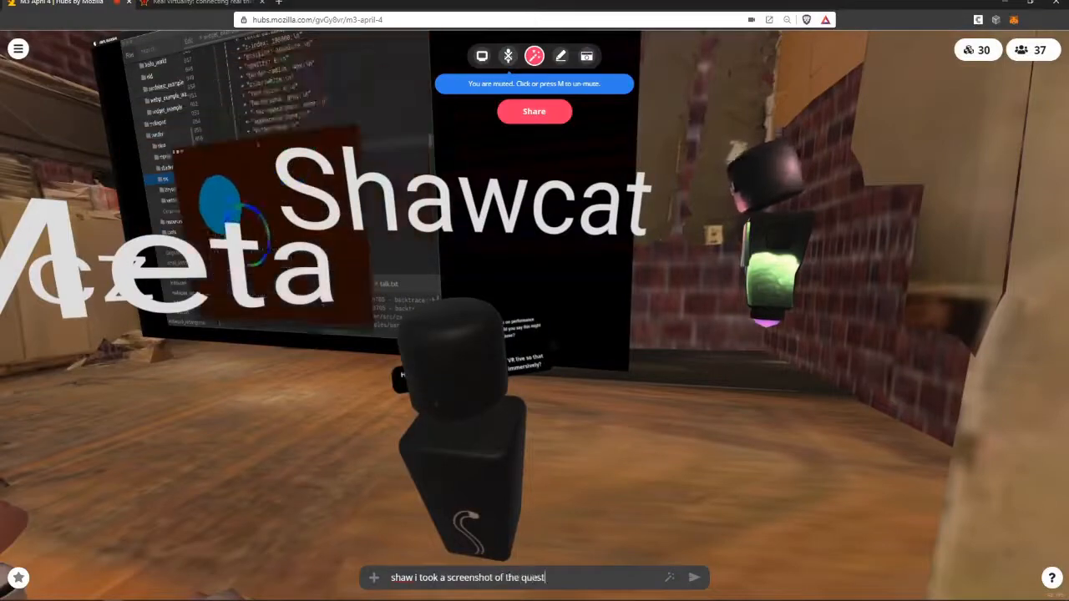
pyautogui.click(694, 577)
pyautogui.write('ill repost it l')
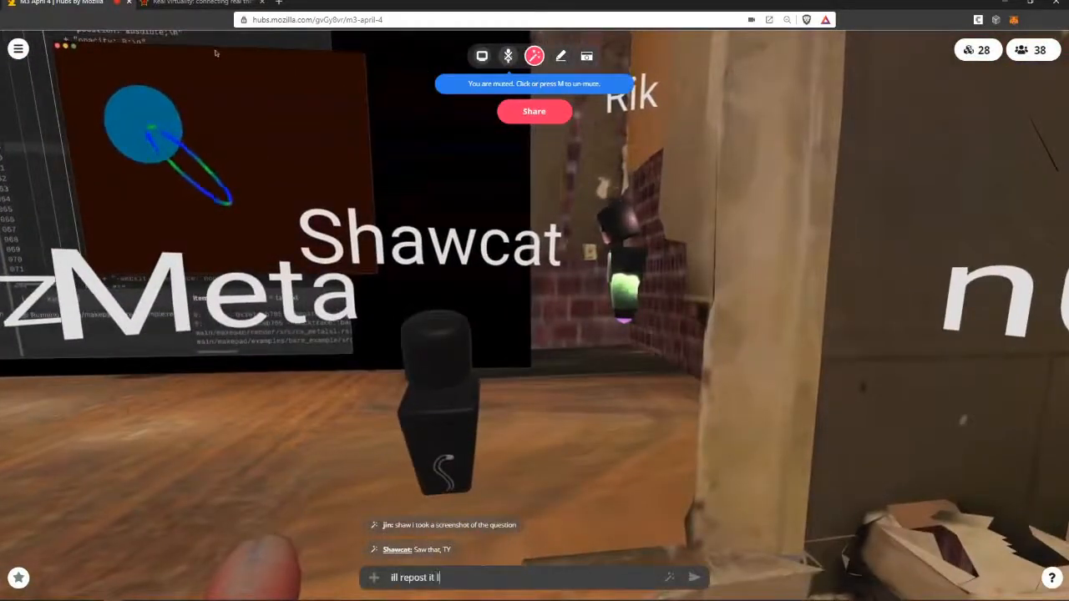
pyautogui.press('Return')
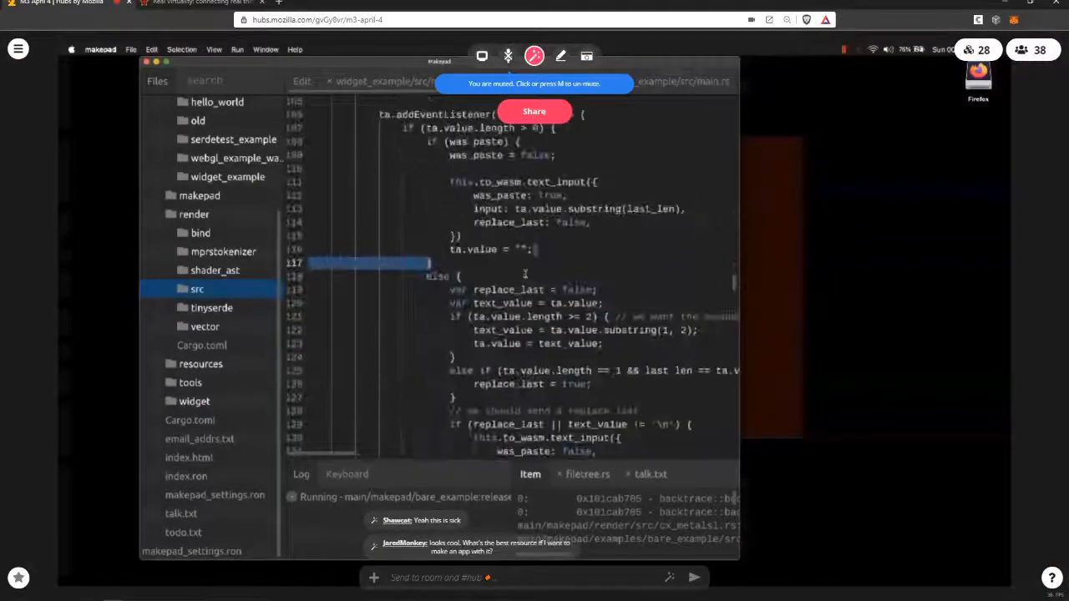
pyautogui.scroll(3)
pyautogui.write("we'l")
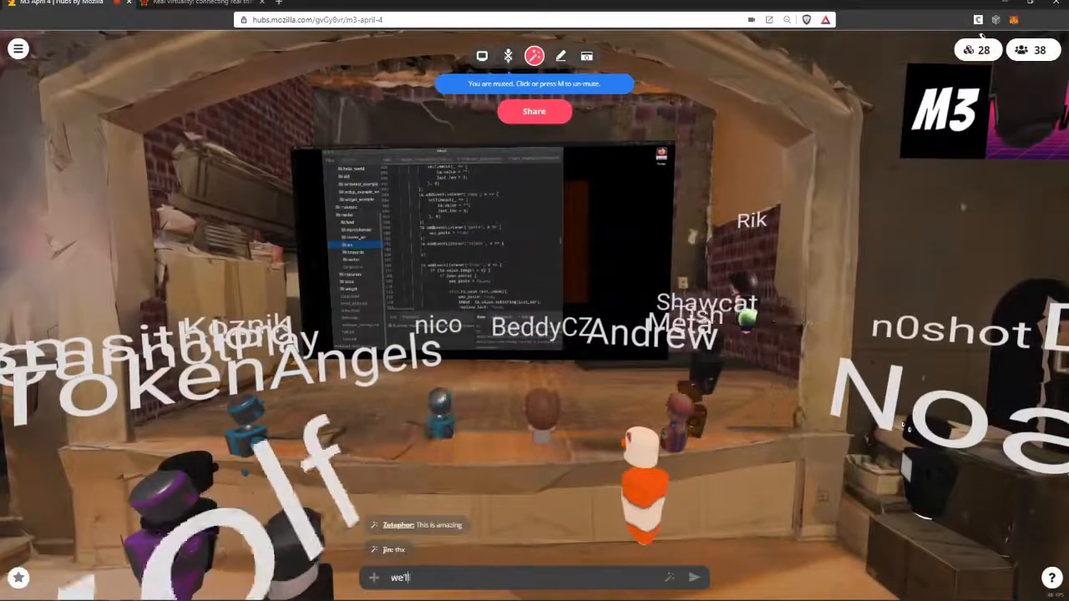
# Step: Send 'hope you'll be at the mixer afterwords' to the room chat
pyautogui.write("hope you'll")
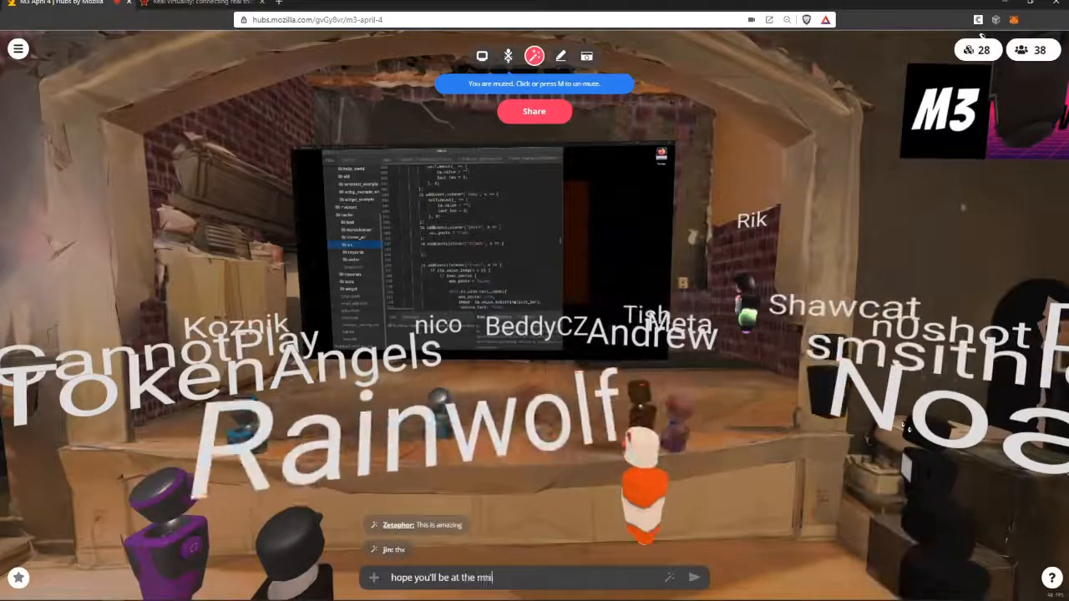
pyautogui.press('Return')
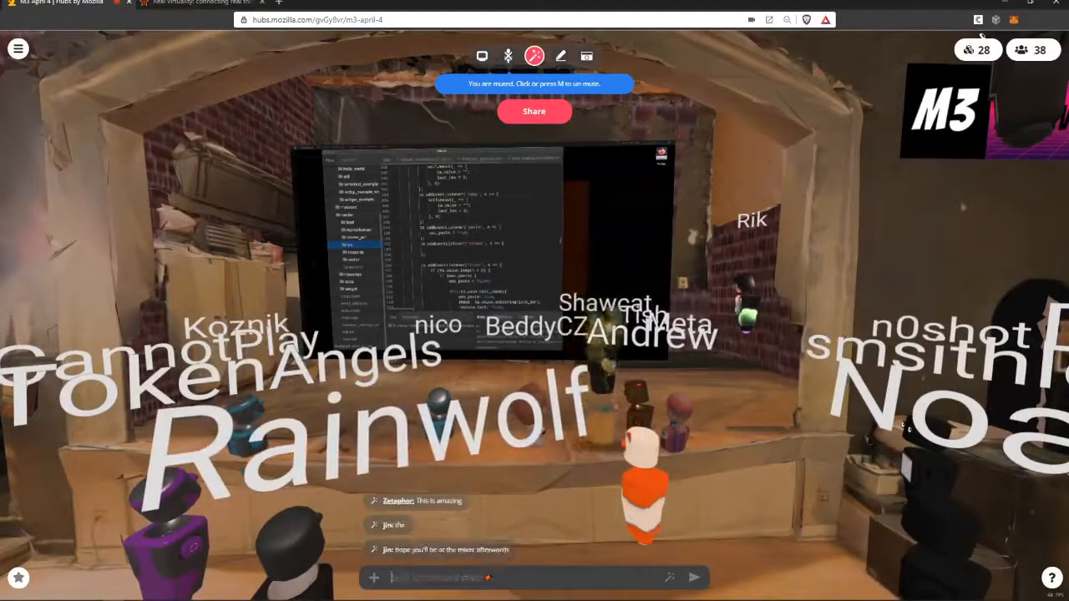